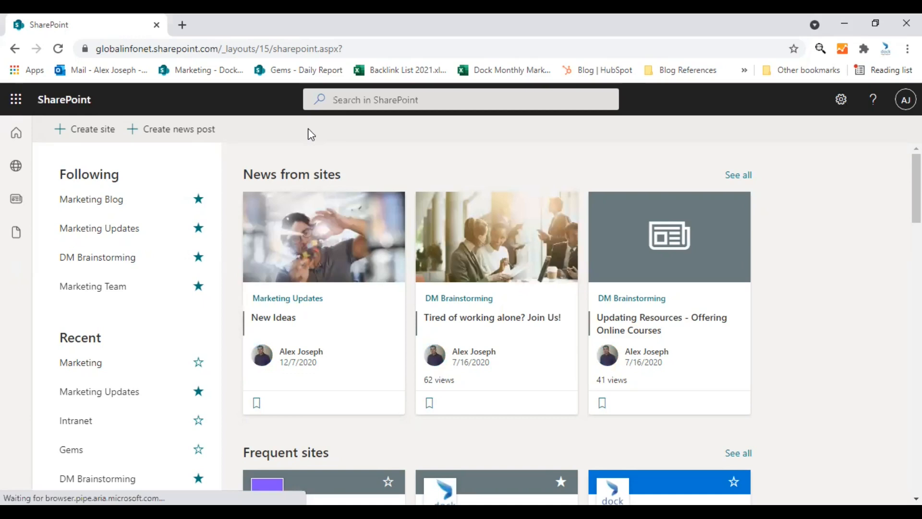
pyautogui.moveTo(316, 270)
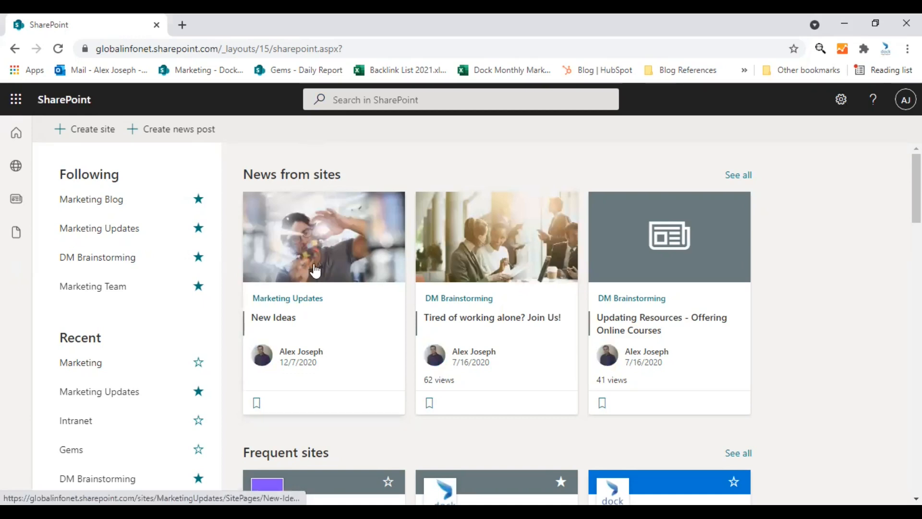
# Step: Open the Marketing Updates site from the New Ideas news card and browse its home page
pyautogui.click(287, 298)
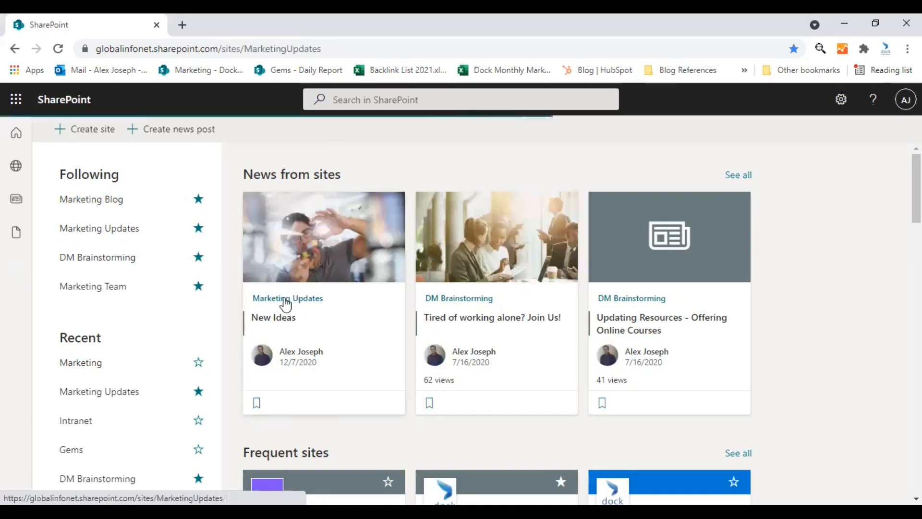
pyautogui.click(287, 298)
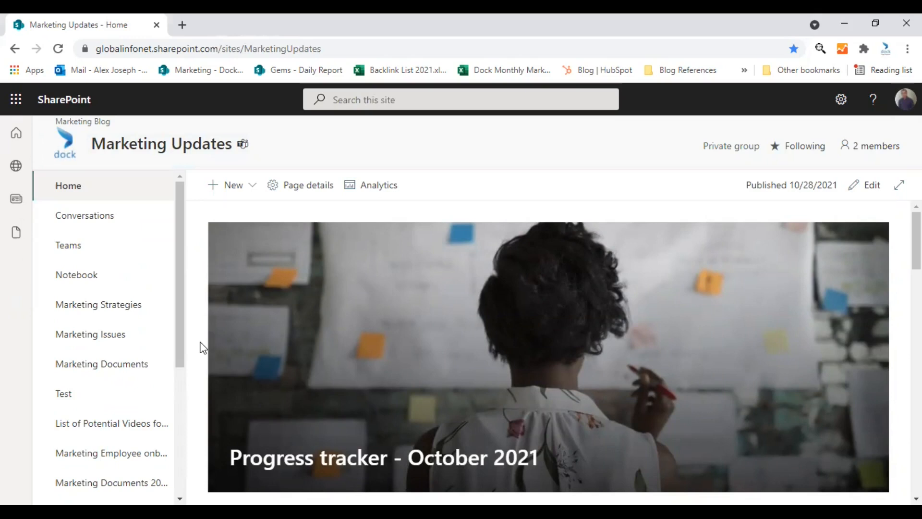
pyautogui.scroll(-3)
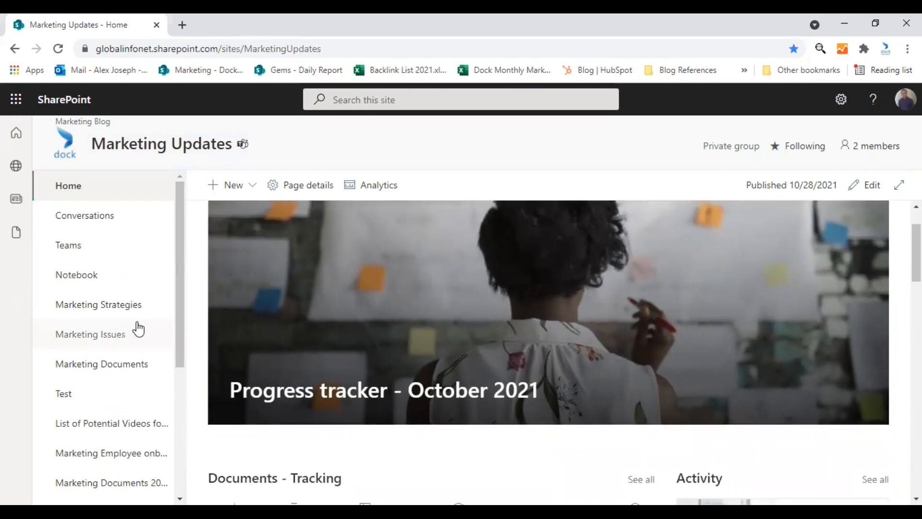
pyautogui.scroll(-3)
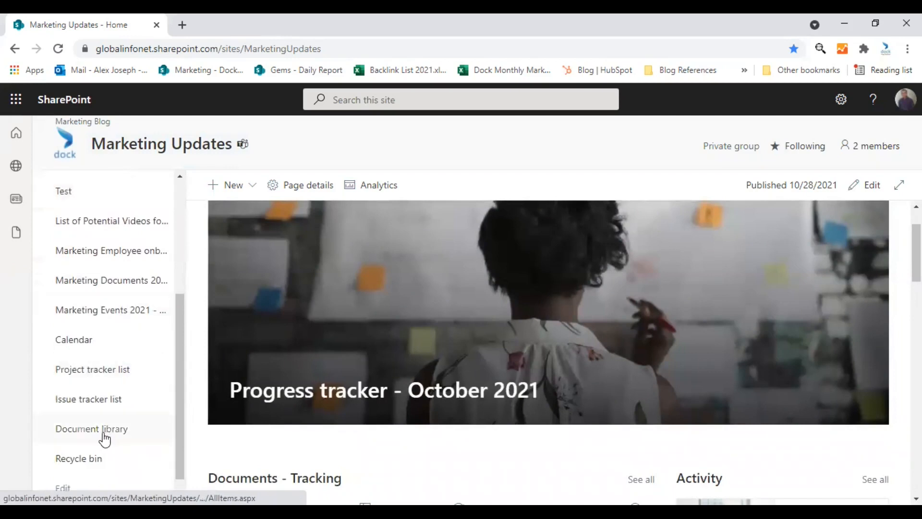
# Step: Open Document library and scroll through folders like Presentations and Units
pyautogui.click(91, 428)
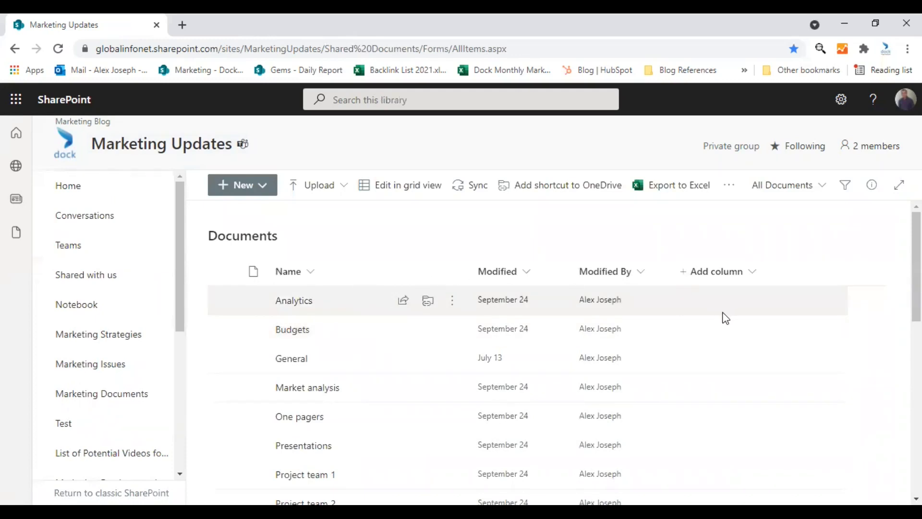
pyautogui.scroll(-3)
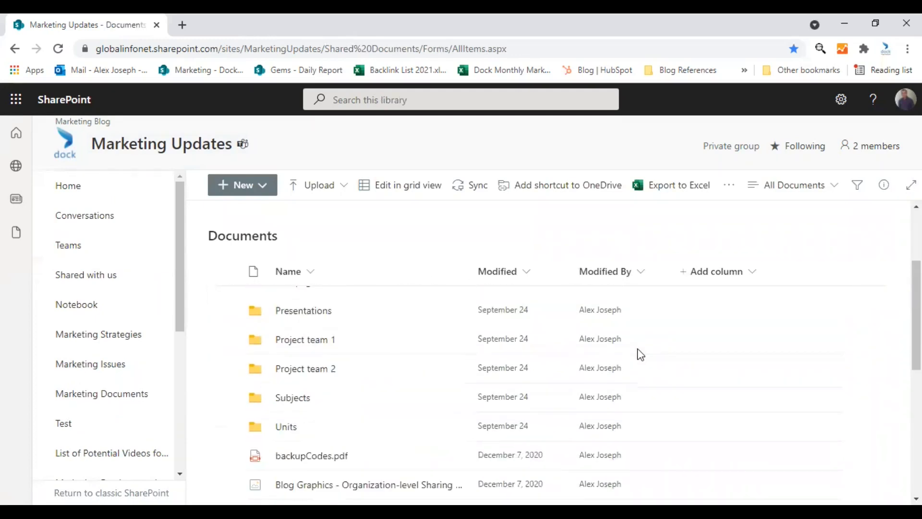
pyautogui.scroll(-3)
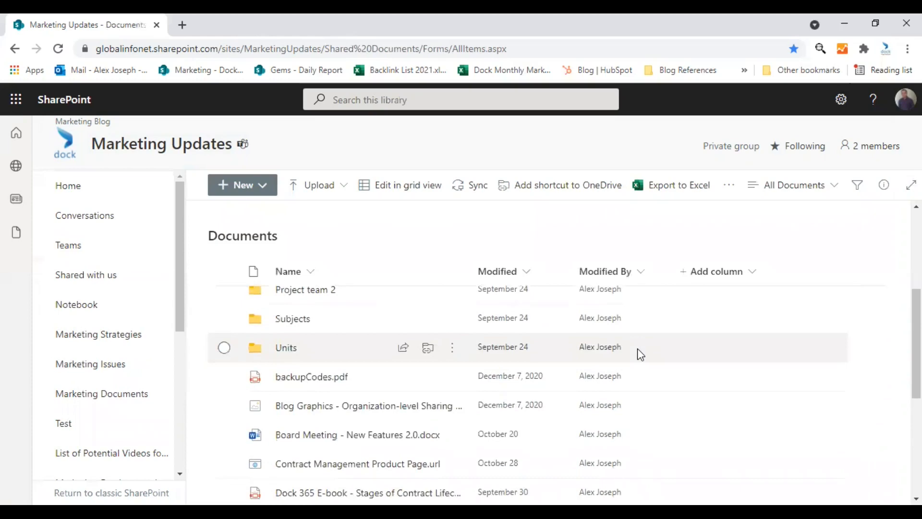
pyautogui.scroll(-3)
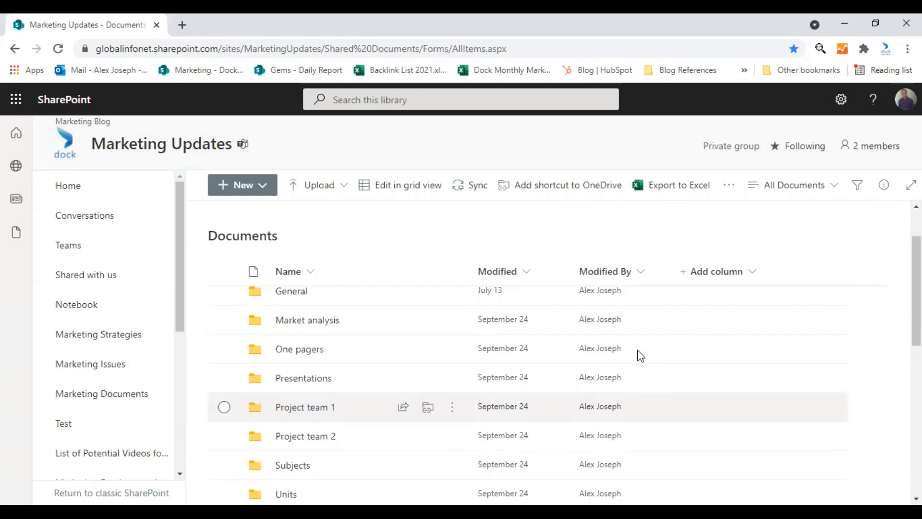
pyautogui.moveTo(641, 356)
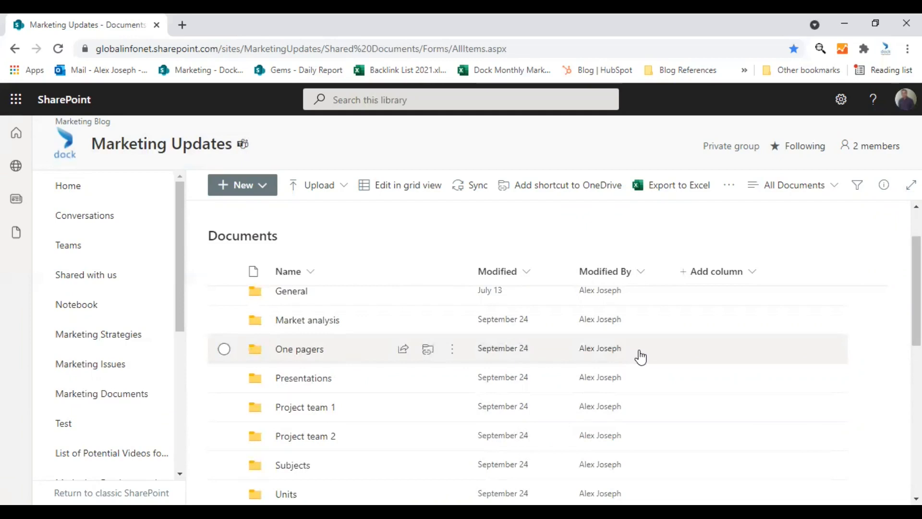
pyautogui.moveTo(305, 195)
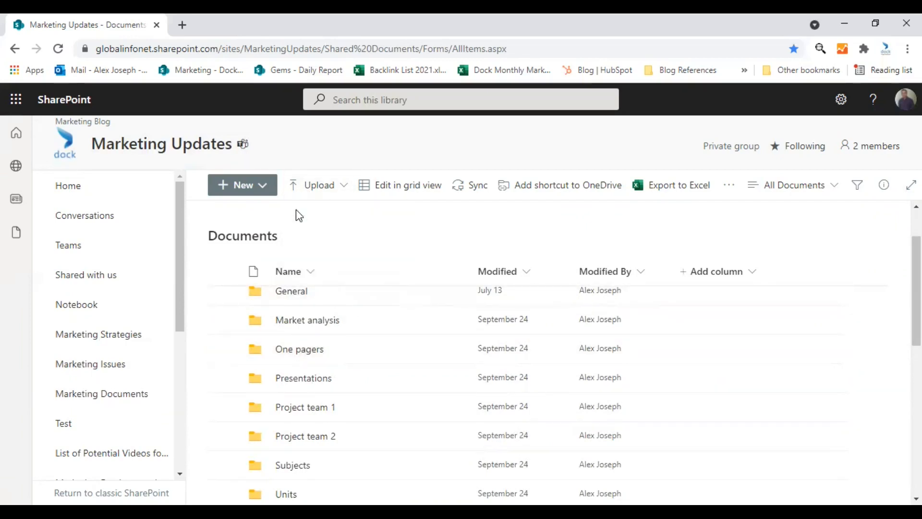
# Step: Upload the 'how to check out and edit a document in SharePoint - Dock 365' image from Downloads
pyautogui.click(319, 185)
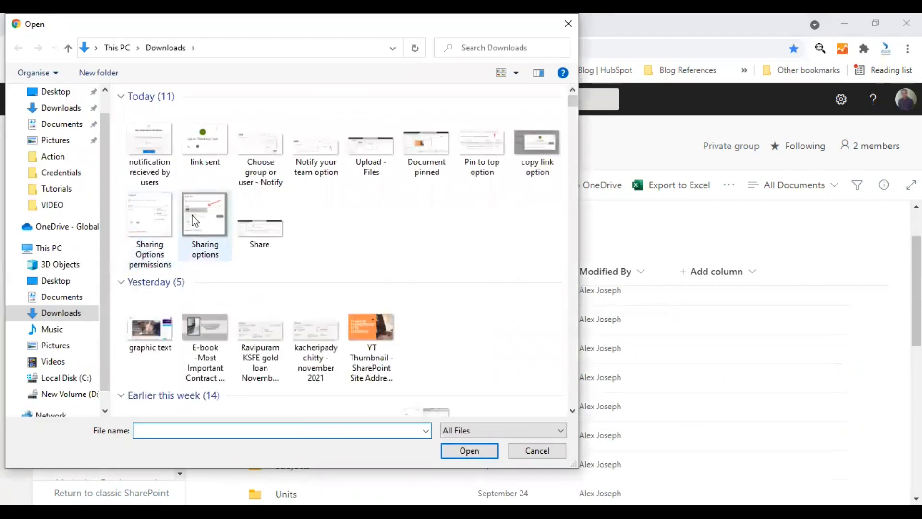
pyautogui.scroll(-3)
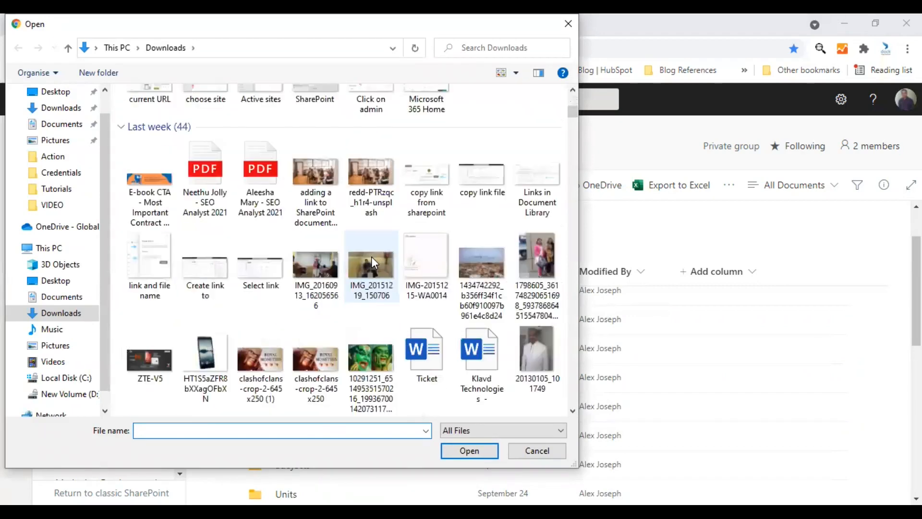
pyautogui.scroll(-3)
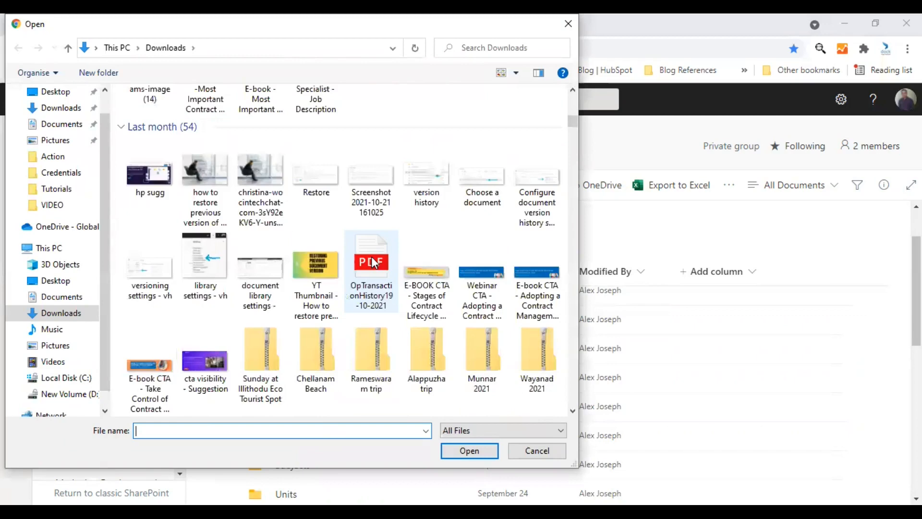
pyautogui.scroll(-3)
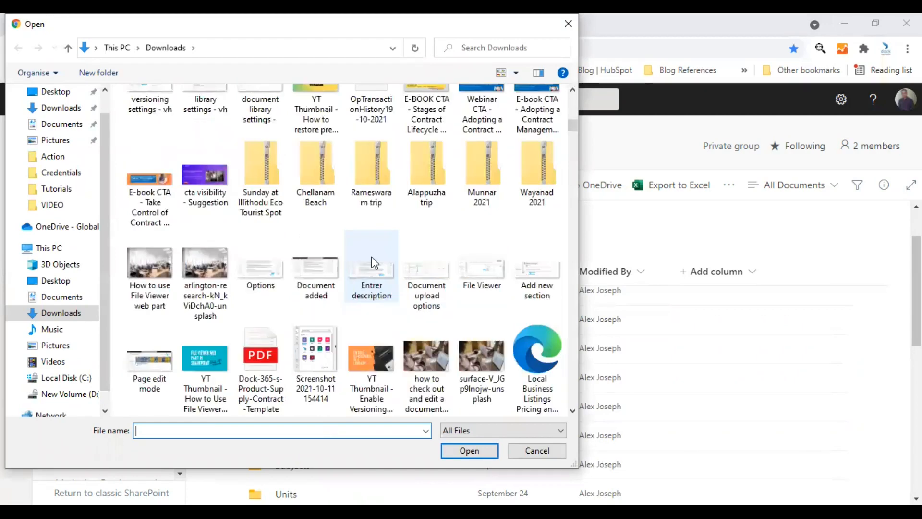
pyautogui.click(426, 354)
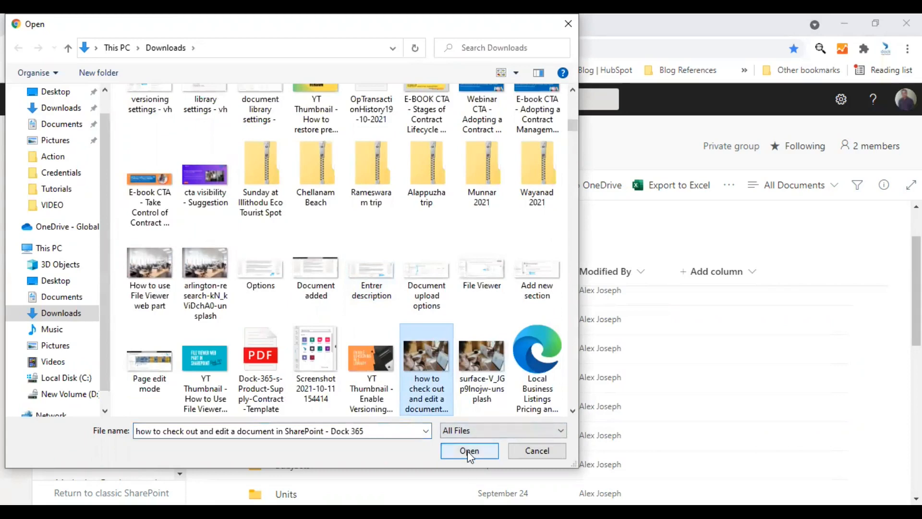
pyautogui.click(469, 450)
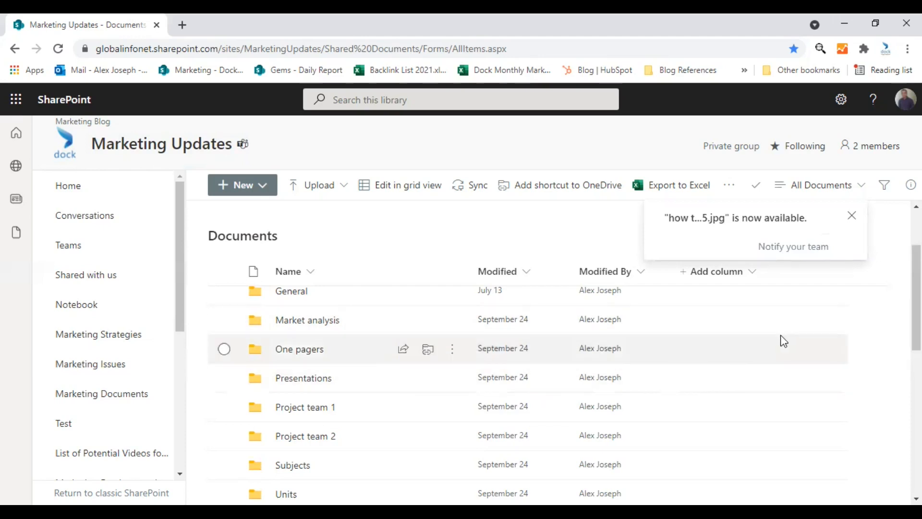
pyautogui.moveTo(746, 369)
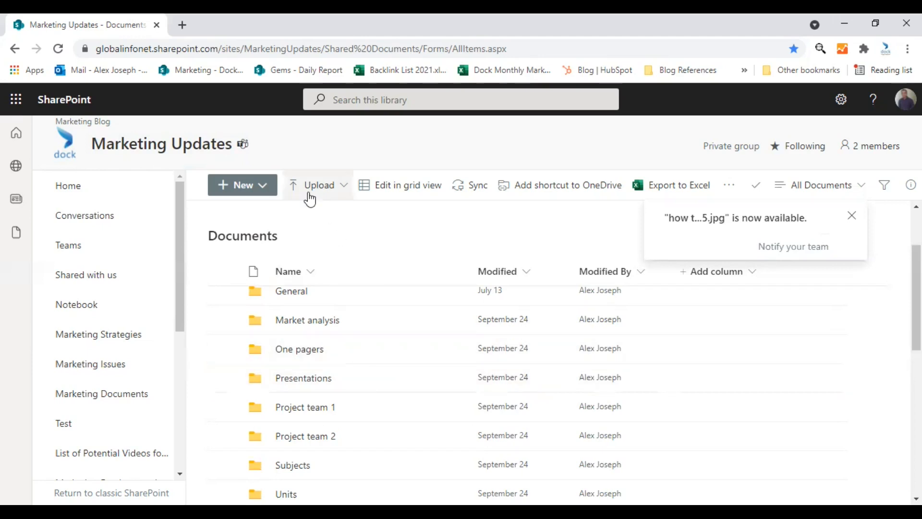
pyautogui.moveTo(319, 184)
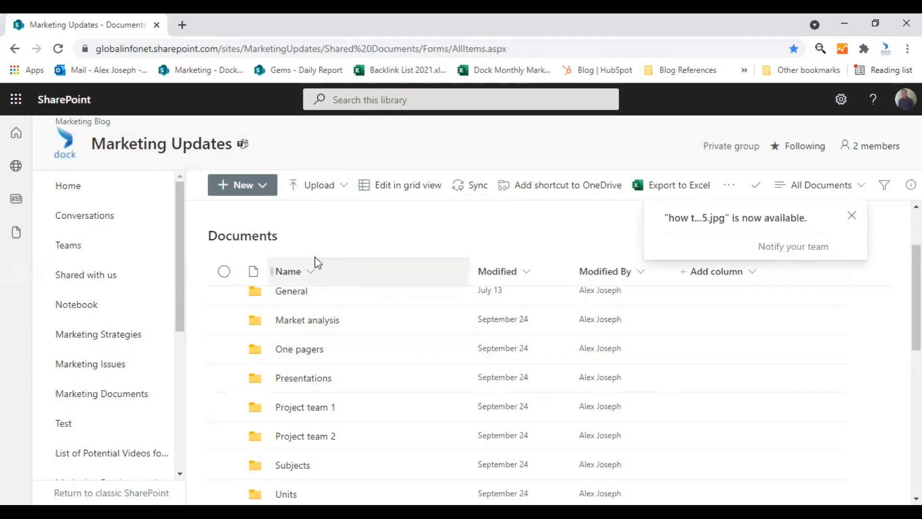
pyautogui.moveTo(446, 248)
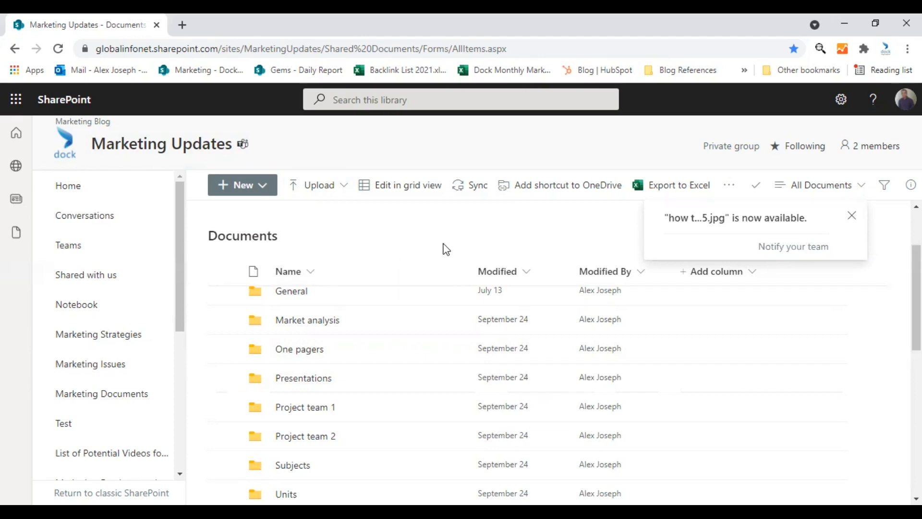
pyautogui.moveTo(820, 235)
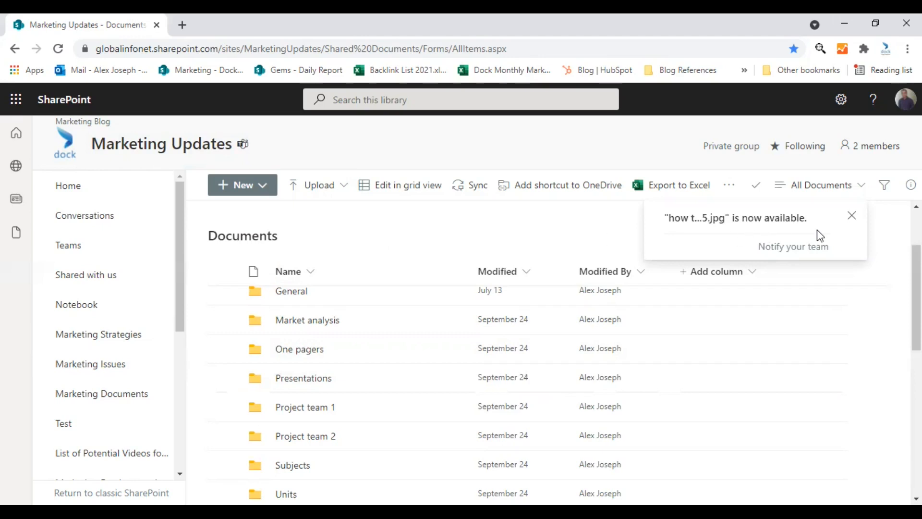
pyautogui.moveTo(766, 235)
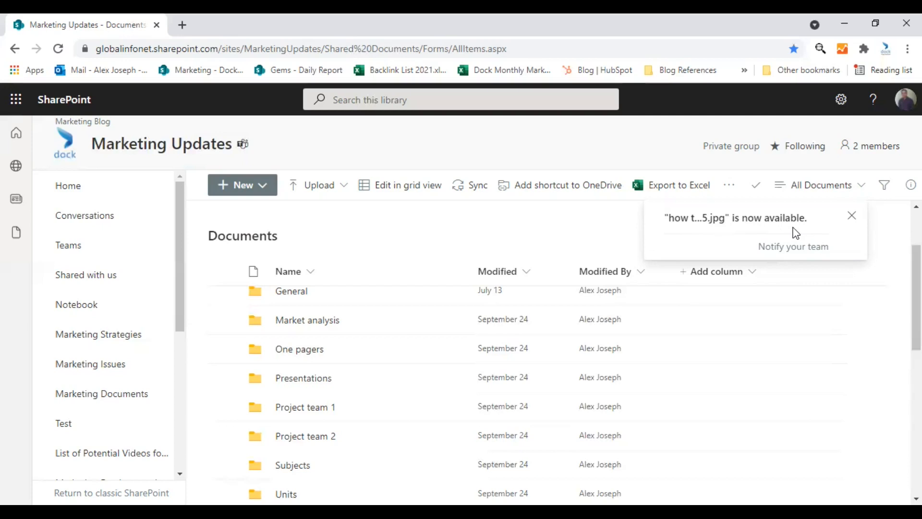
pyautogui.moveTo(791, 236)
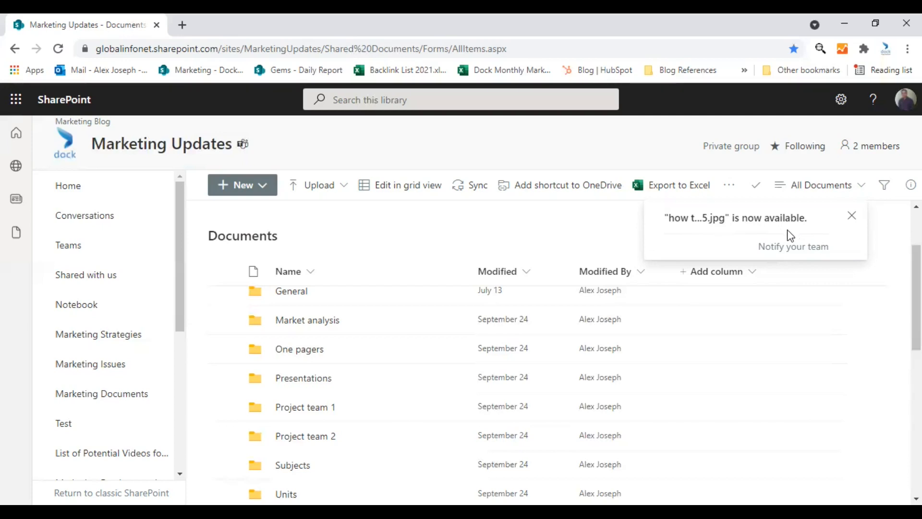
pyautogui.moveTo(793, 247)
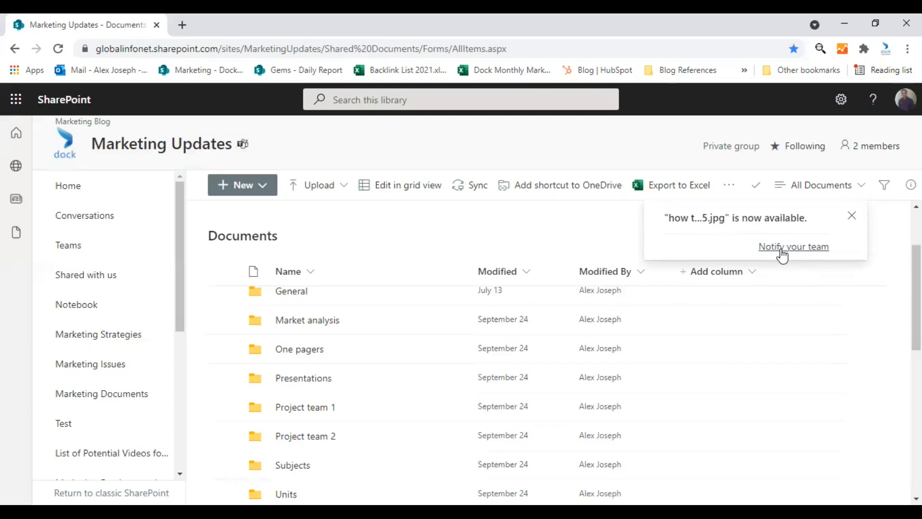
pyautogui.moveTo(826, 257)
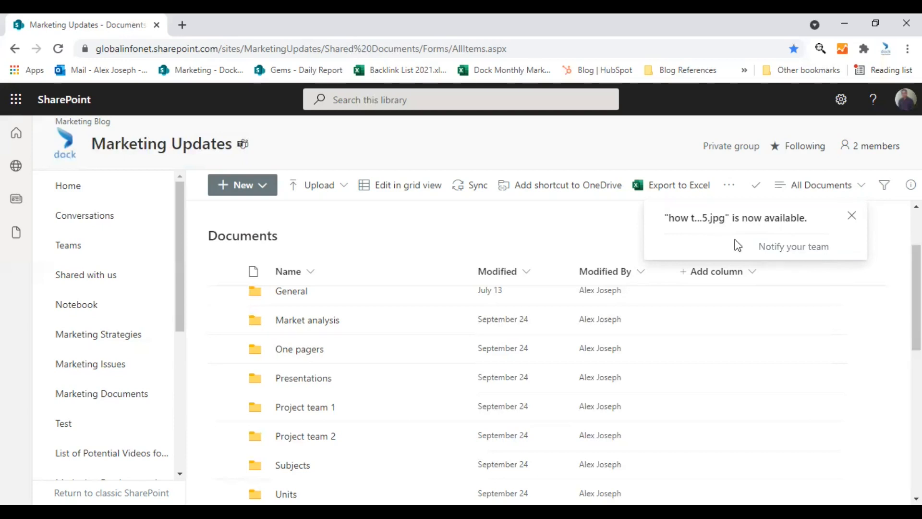
pyautogui.click(793, 246)
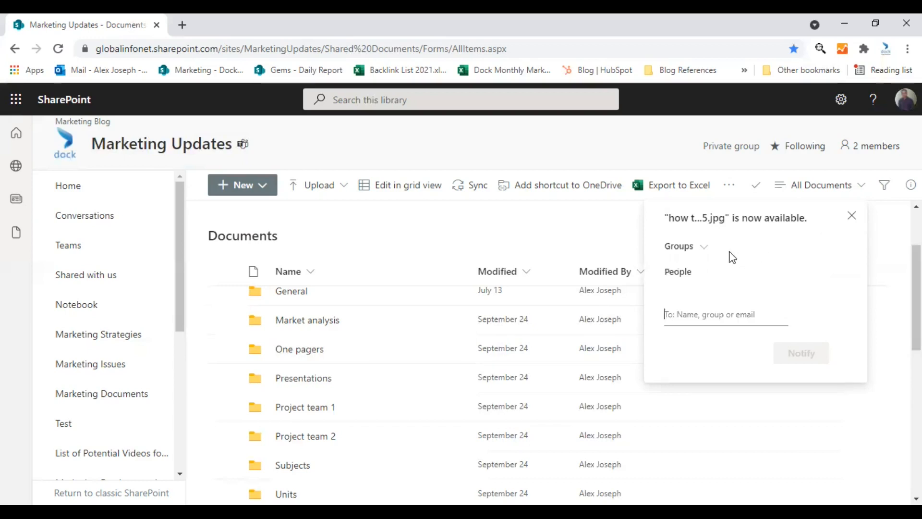
pyautogui.click(686, 246)
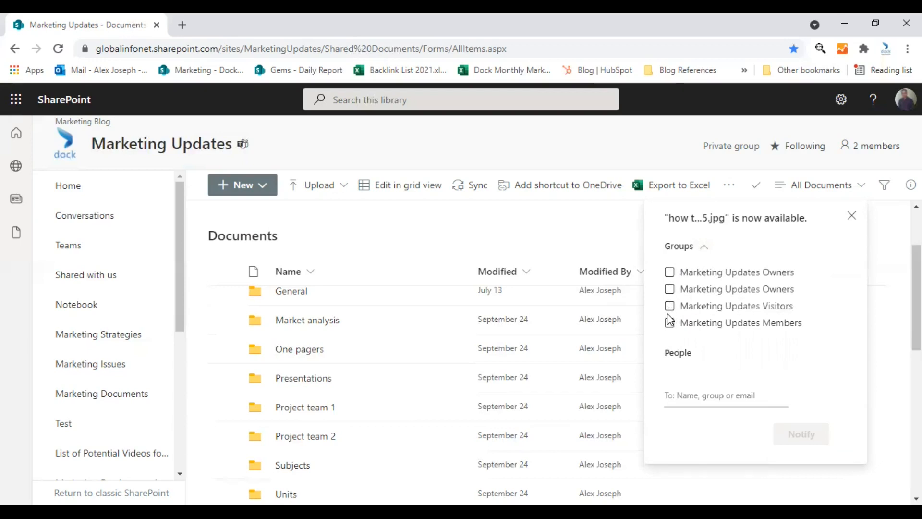
pyautogui.moveTo(688, 355)
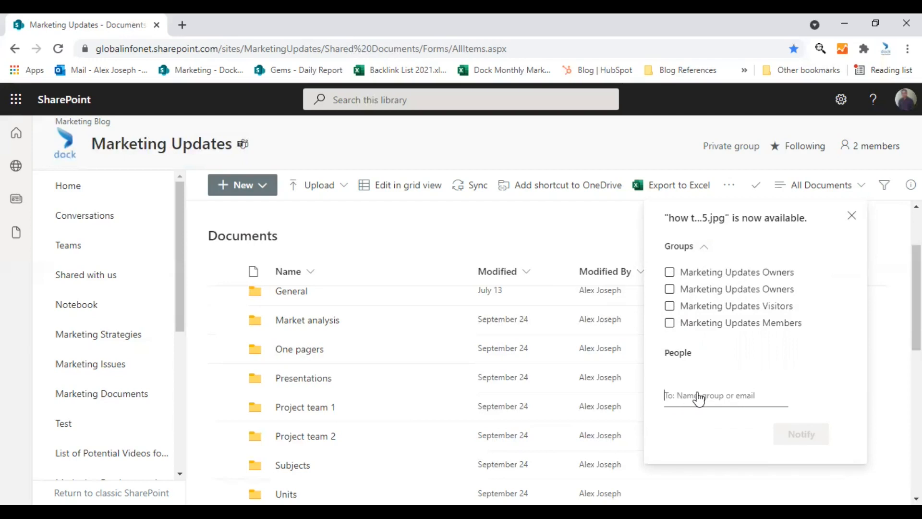
pyautogui.write('A')
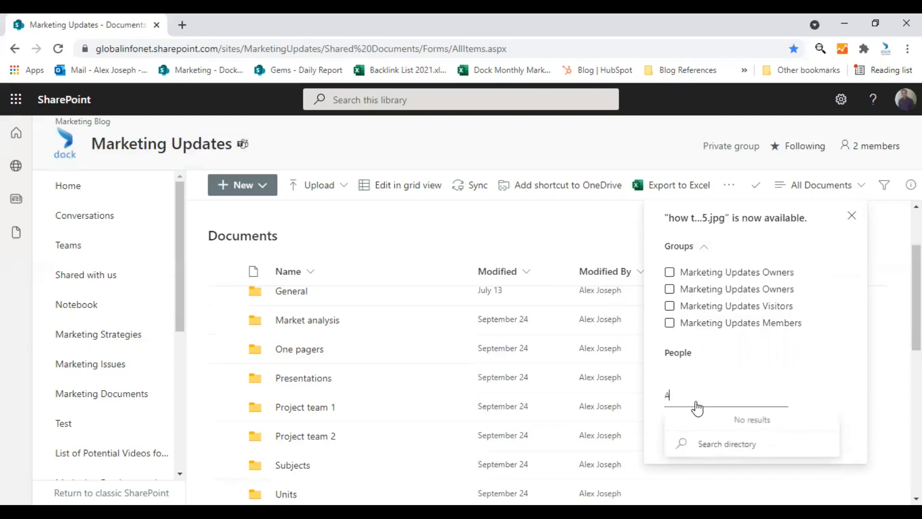
pyautogui.write('darsh')
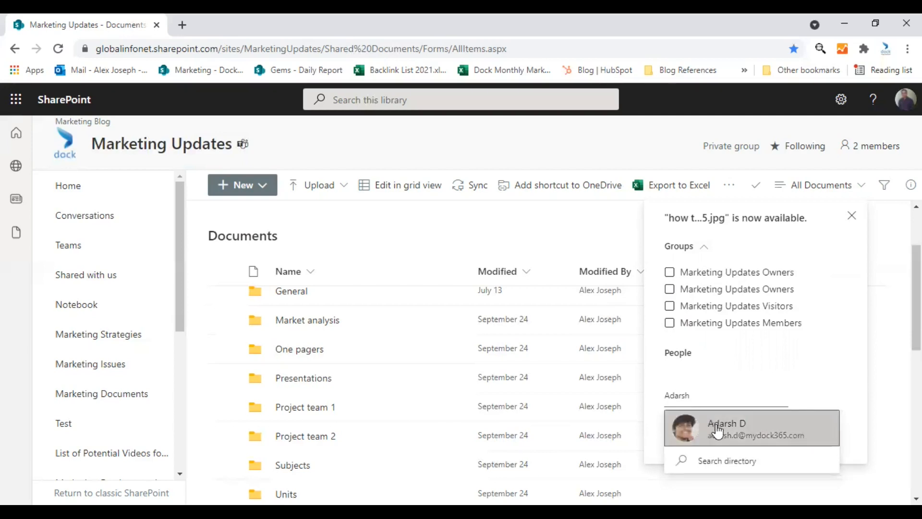
pyautogui.click(725, 428)
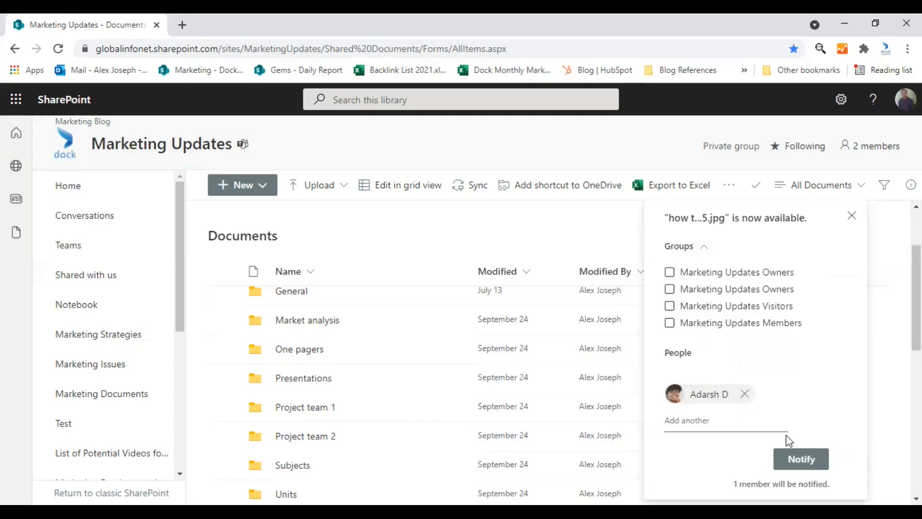
pyautogui.moveTo(761, 461)
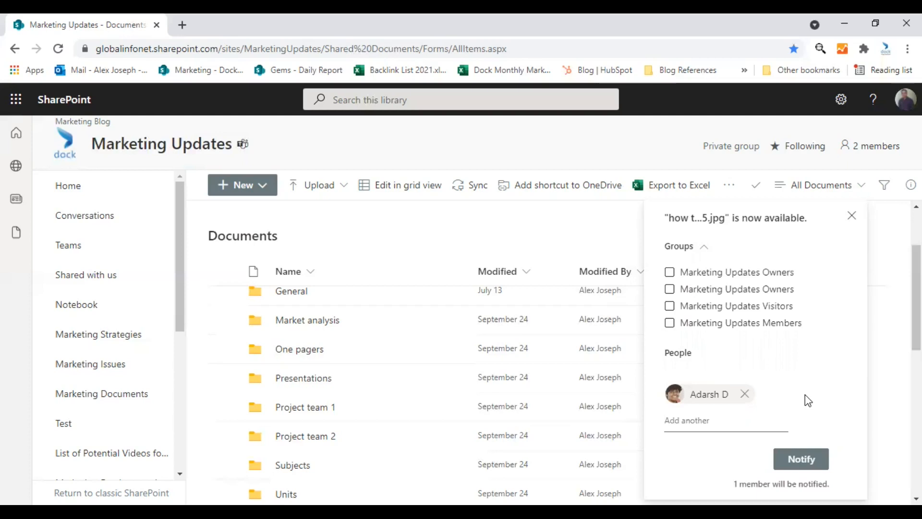
pyautogui.moveTo(790, 410)
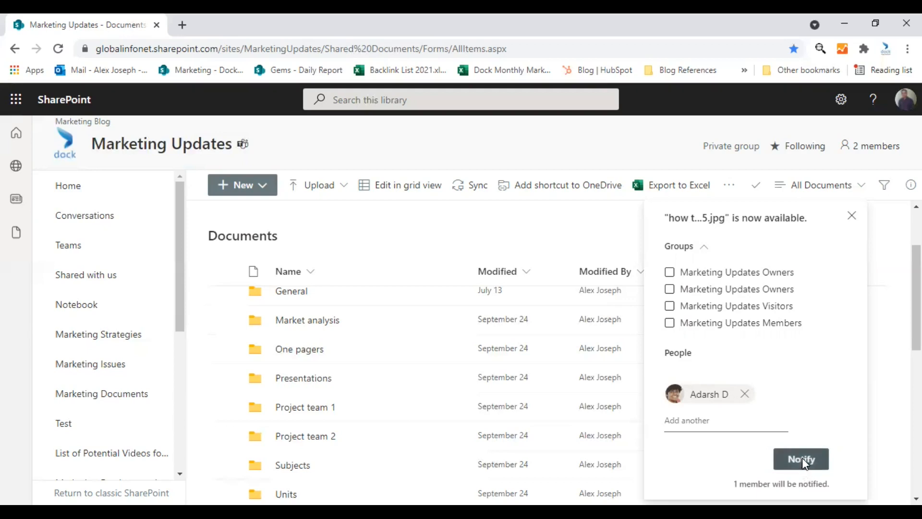
pyautogui.click(800, 458)
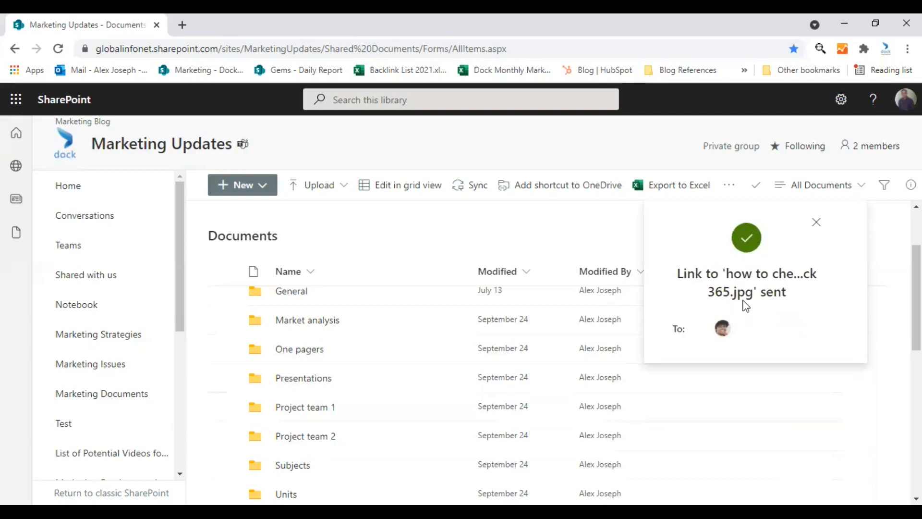
pyautogui.moveTo(822, 263)
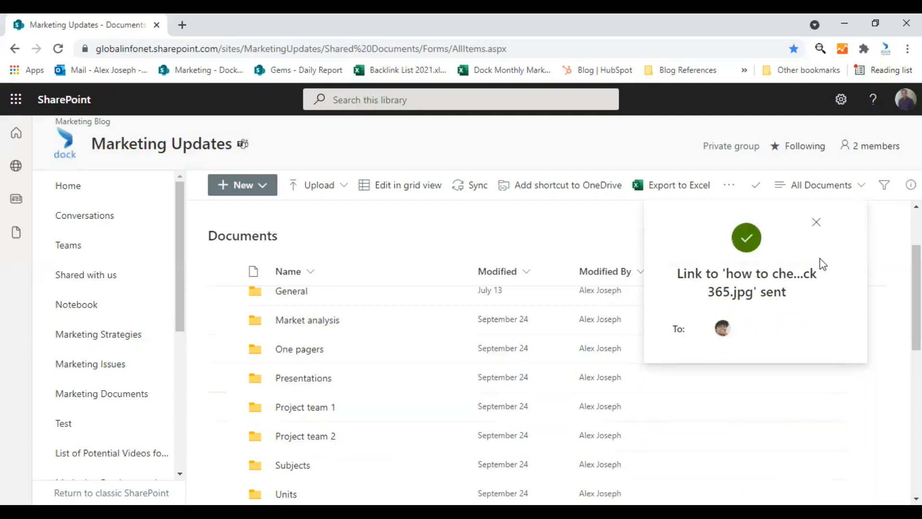
pyautogui.moveTo(817, 223)
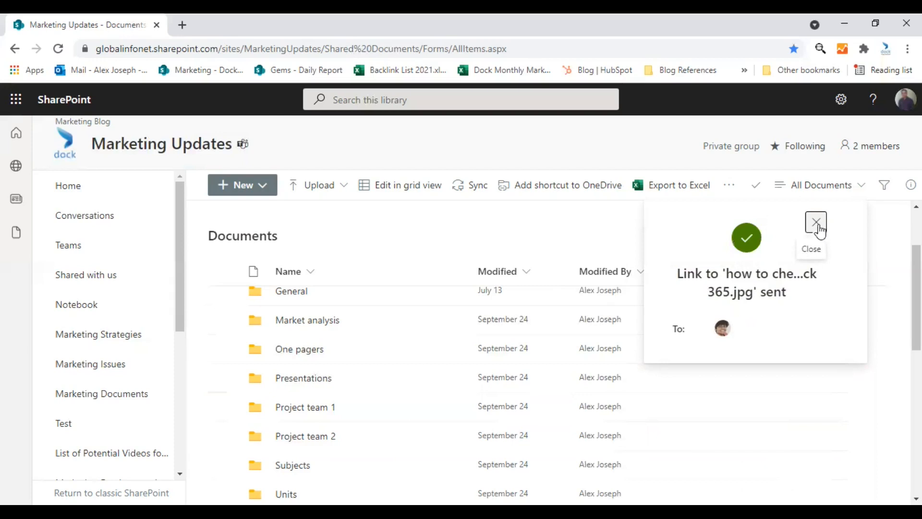
pyautogui.moveTo(820, 231)
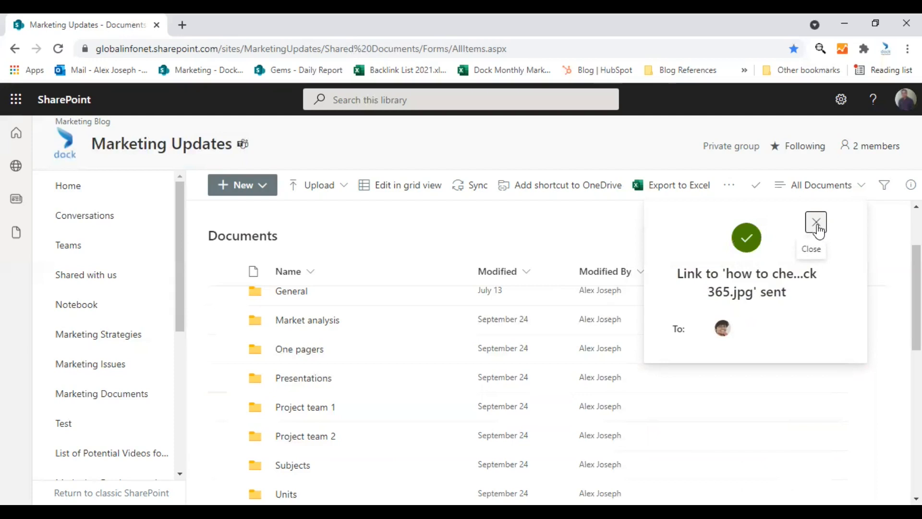
pyautogui.click(815, 225)
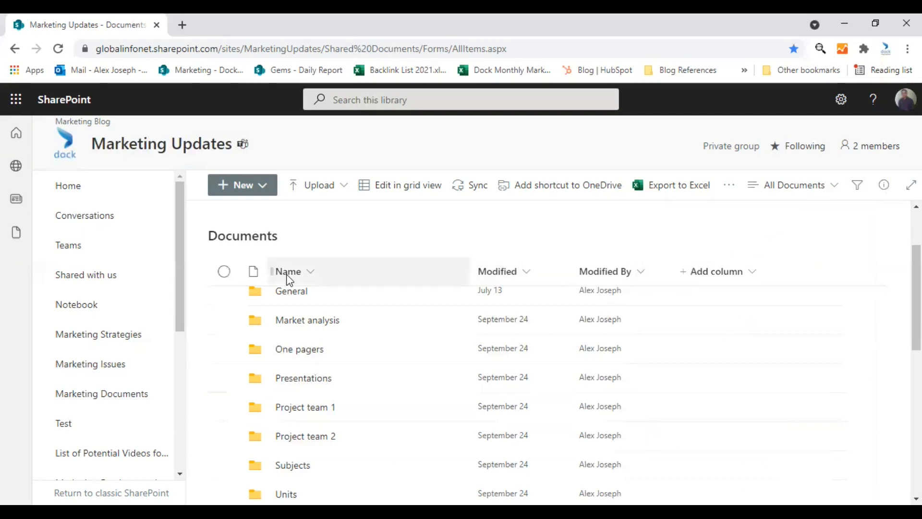
pyautogui.scroll(-3)
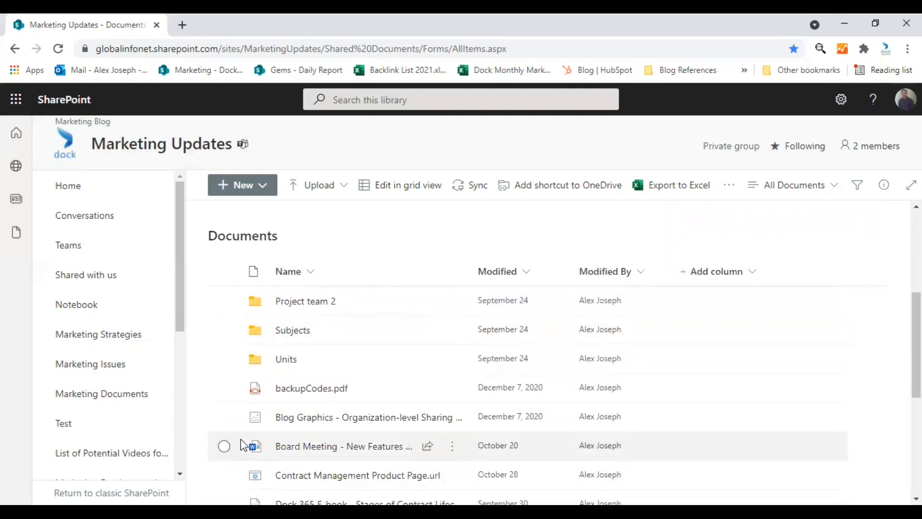
pyautogui.click(224, 417)
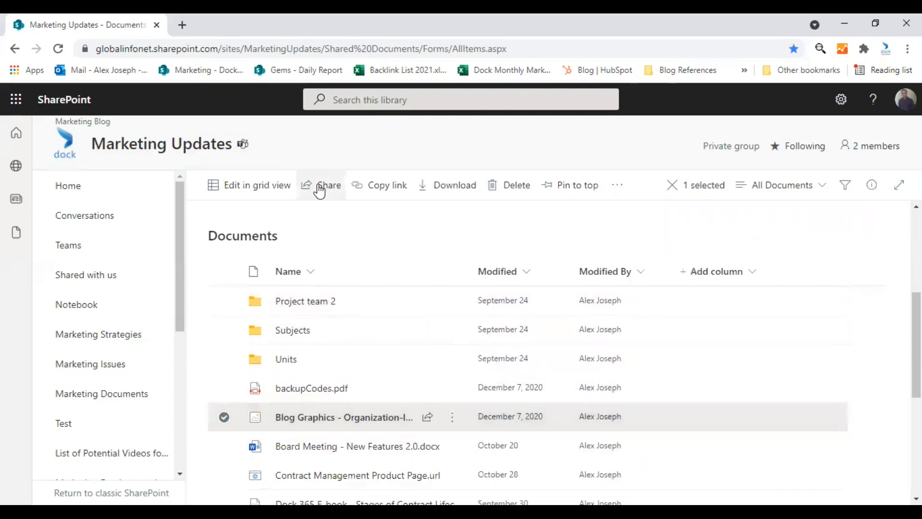
pyautogui.click(328, 185)
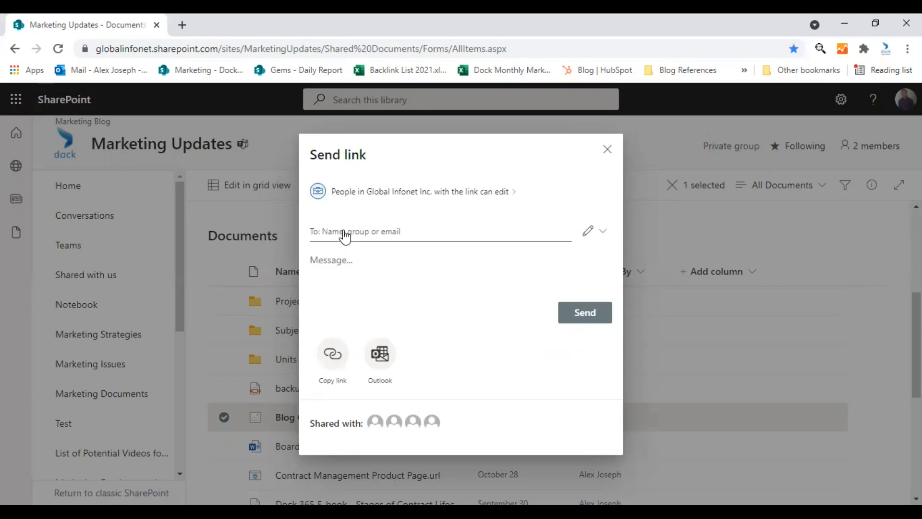
pyautogui.write('Btty')
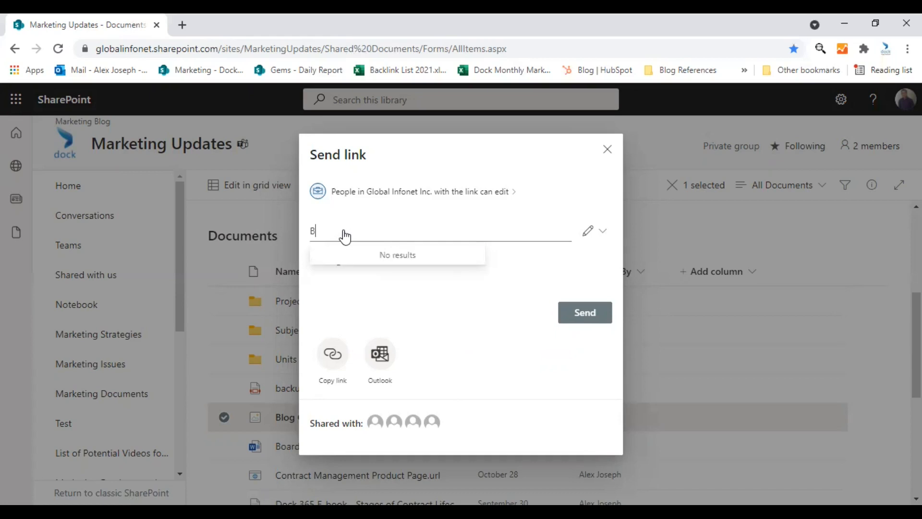
pyautogui.write('etty')
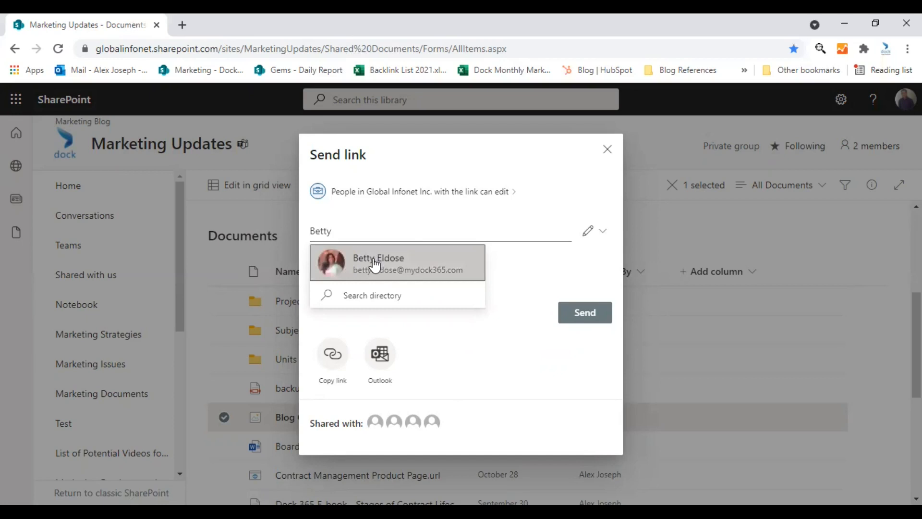
pyautogui.click(378, 263)
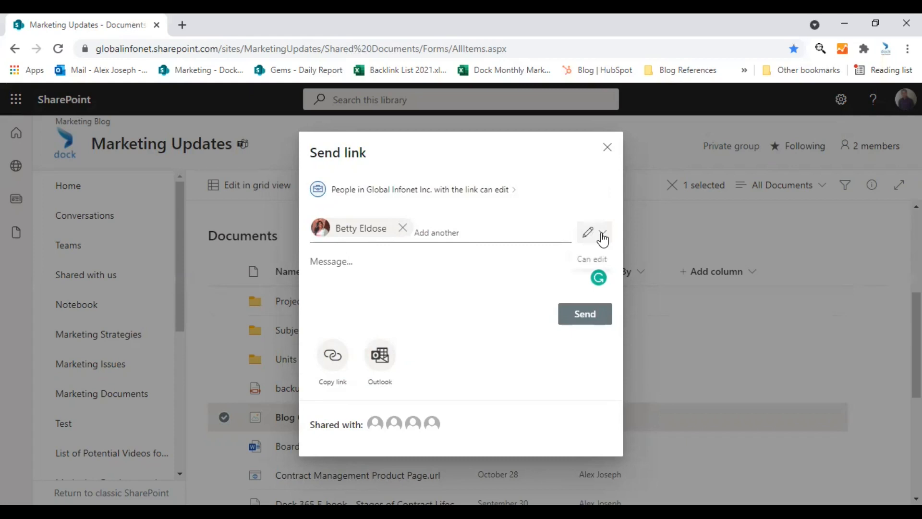
# Step: Keep Can edit permission, send the link, and dismiss the confirmation
pyautogui.click(594, 233)
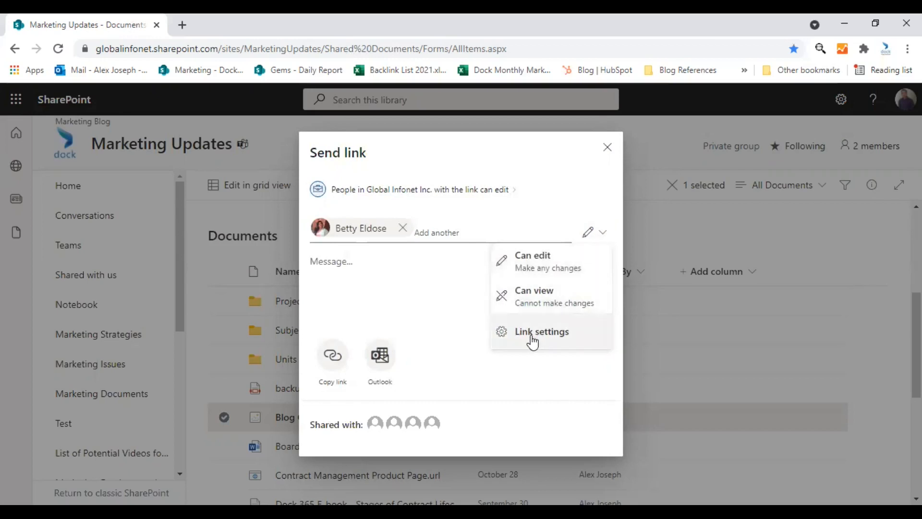
pyautogui.click(594, 231)
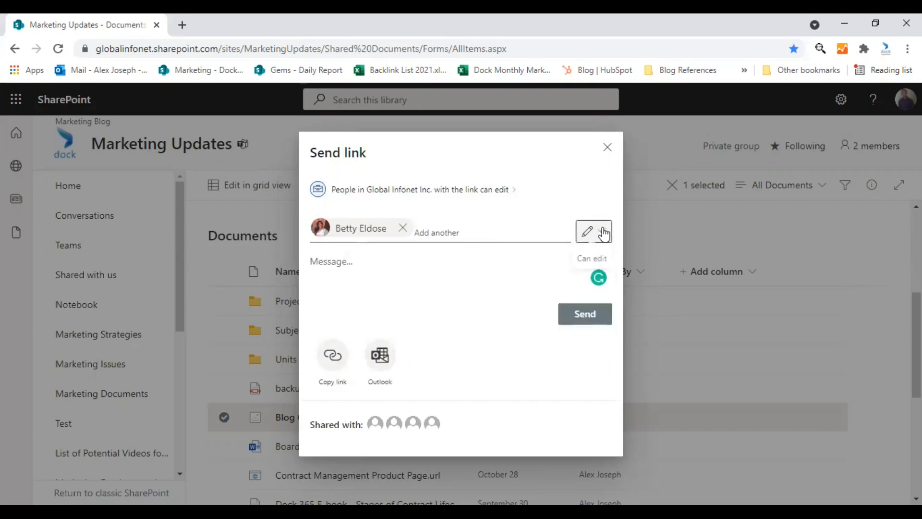
pyautogui.moveTo(534, 310)
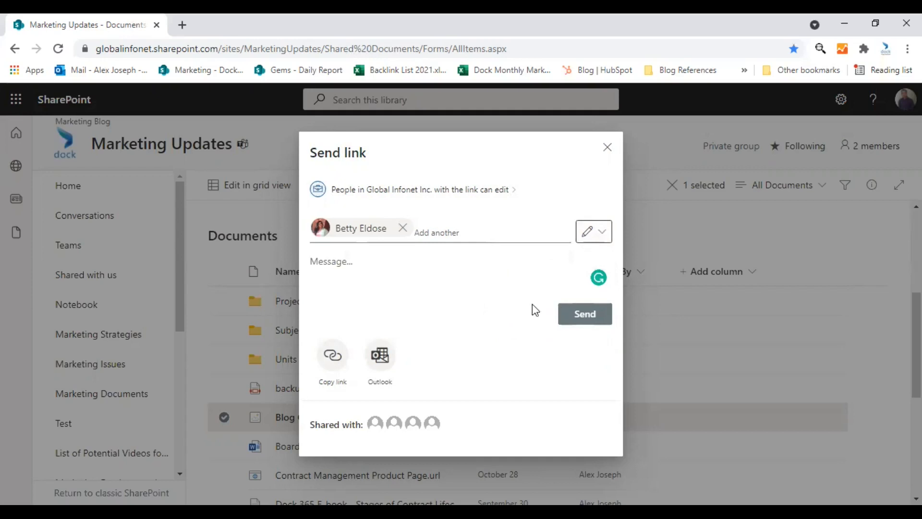
pyautogui.moveTo(332, 359)
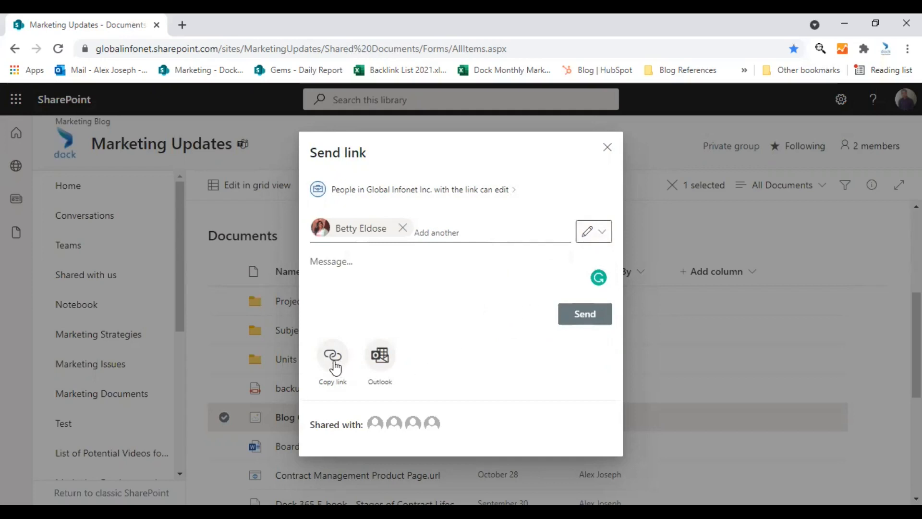
pyautogui.moveTo(346, 367)
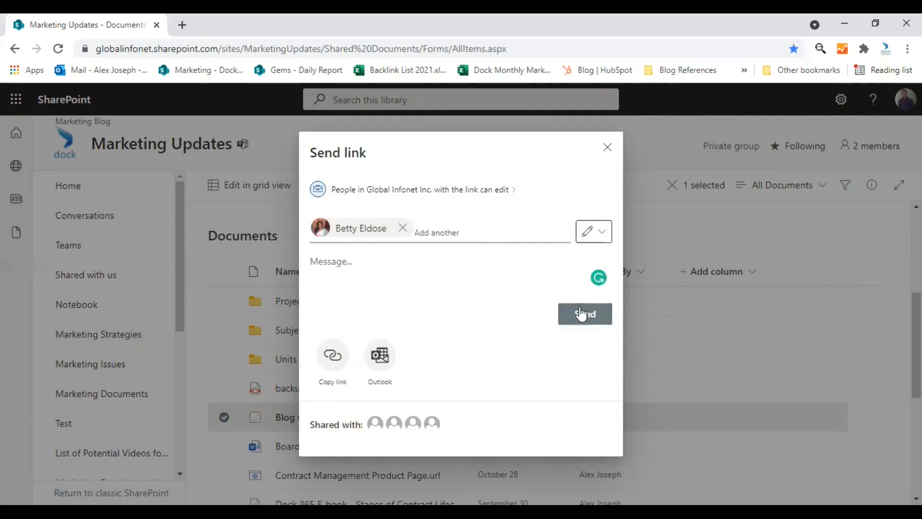
pyautogui.click(585, 313)
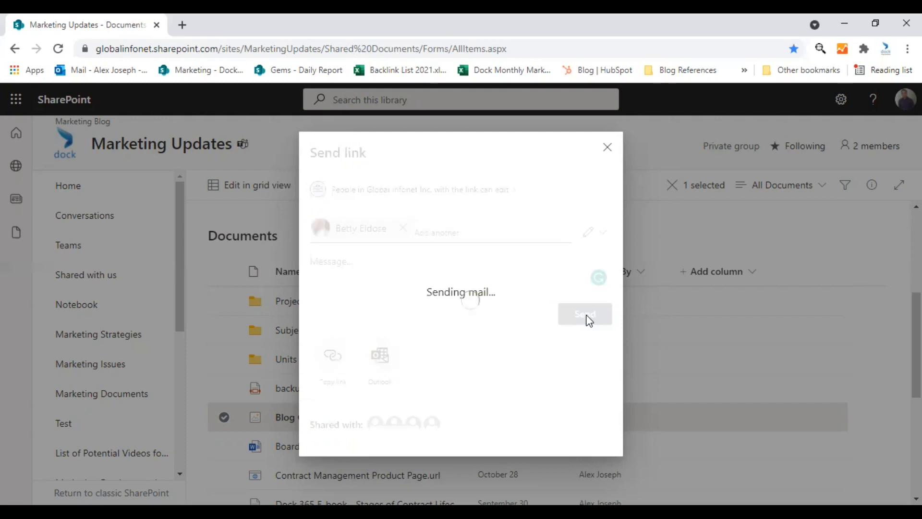
pyautogui.click(584, 314)
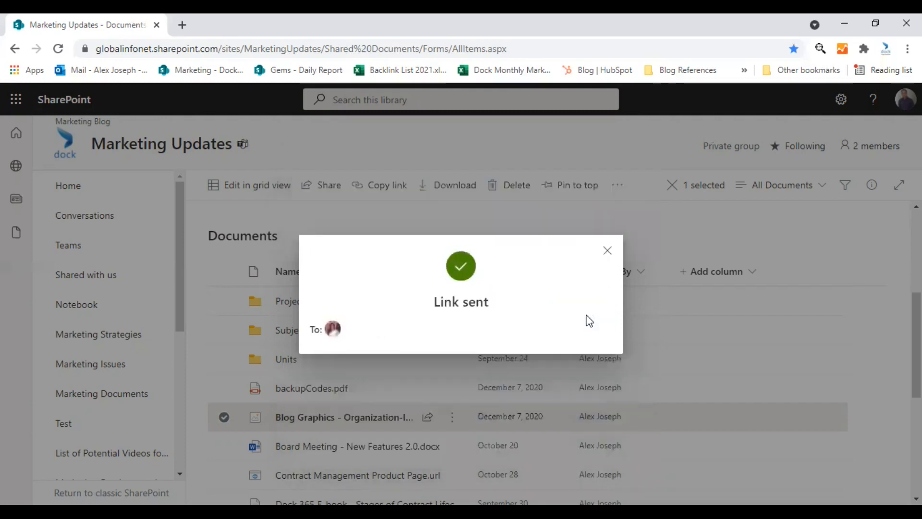
pyautogui.moveTo(579, 322)
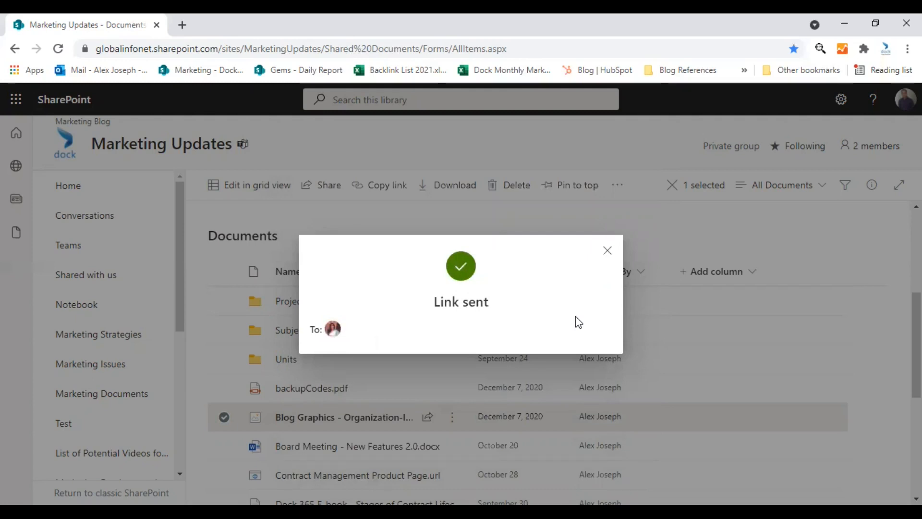
pyautogui.click(608, 250)
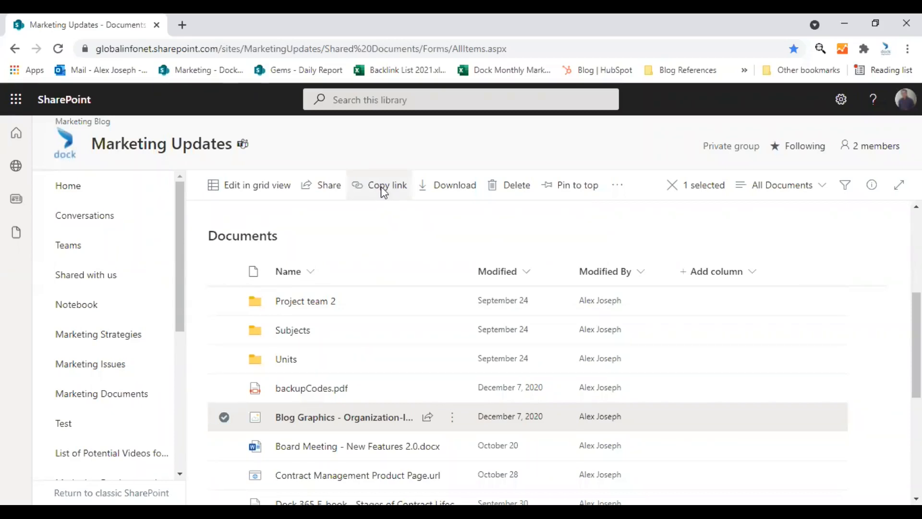
# Step: Generate a Copy link for the blog graphic and copy the link address
pyautogui.click(386, 185)
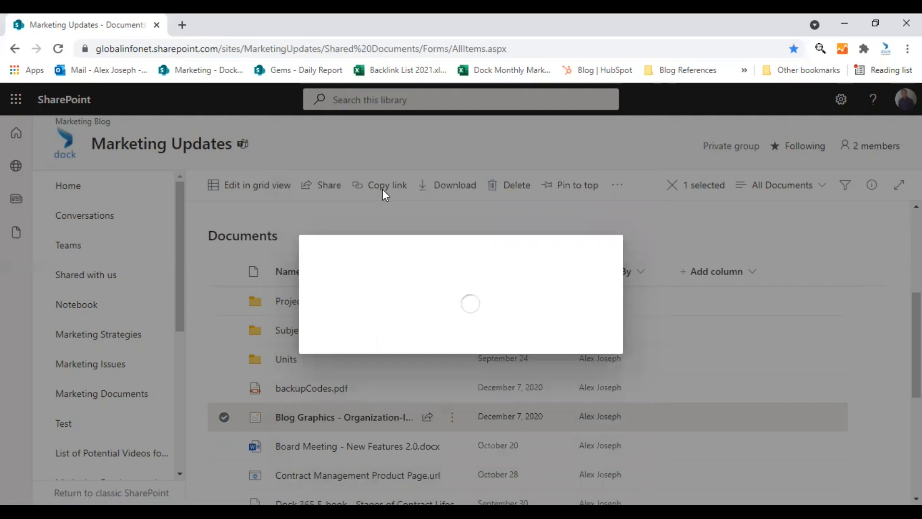
pyautogui.click(387, 185)
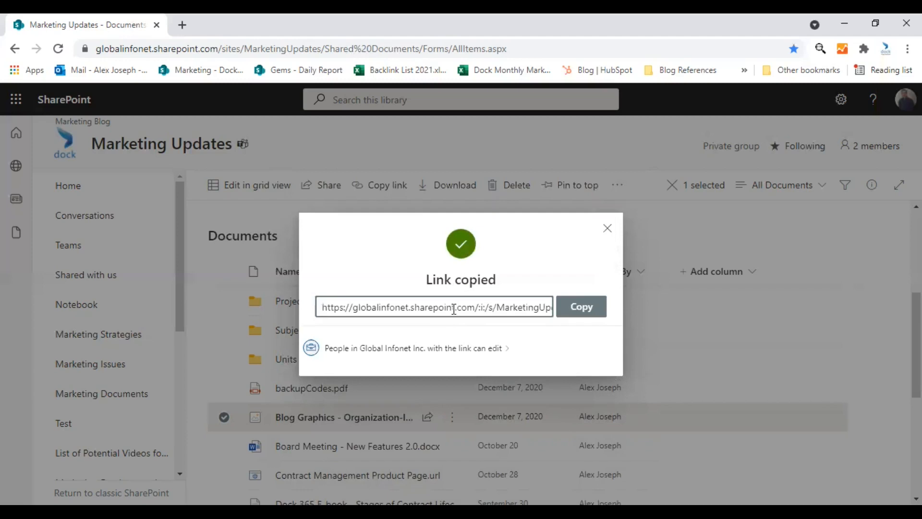
pyautogui.click(434, 306)
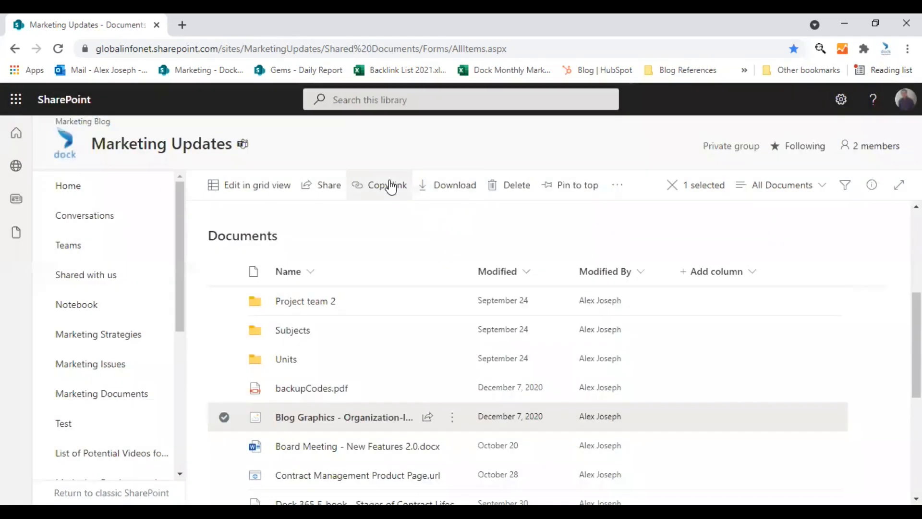
pyautogui.click(386, 184)
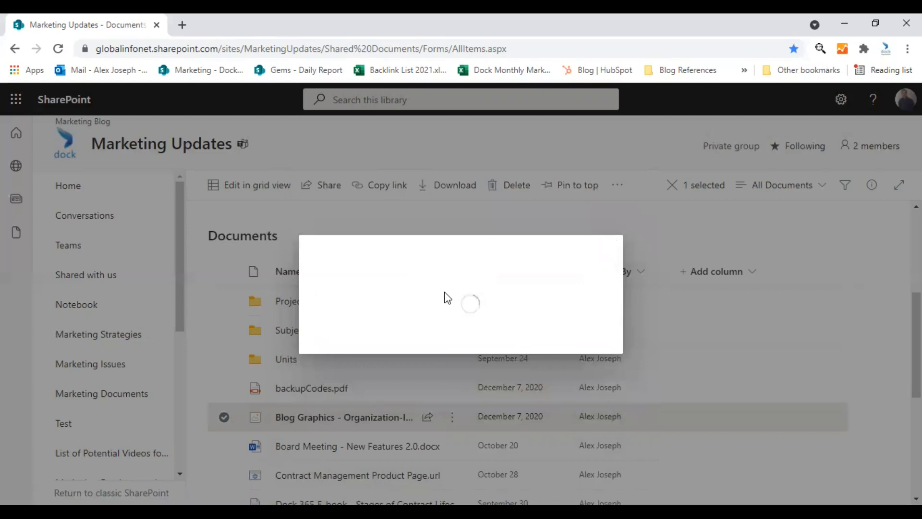
pyautogui.click(386, 184)
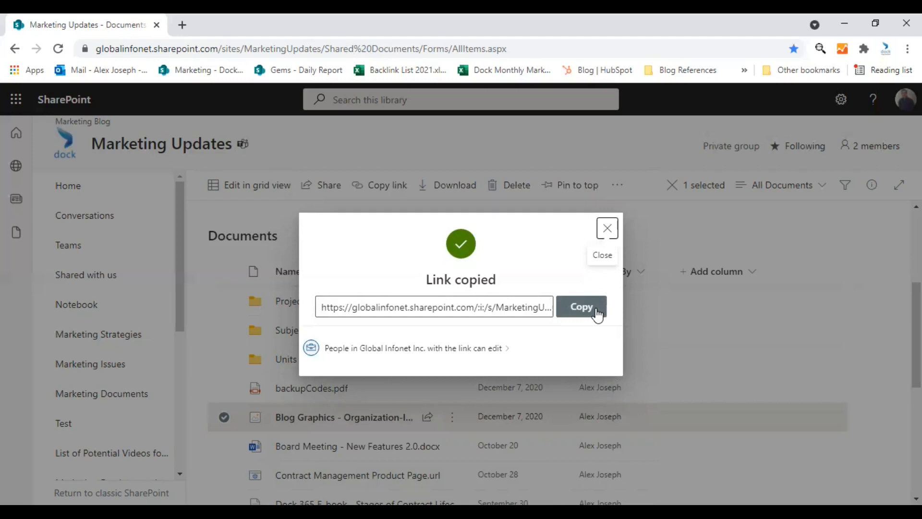
pyautogui.click(581, 306)
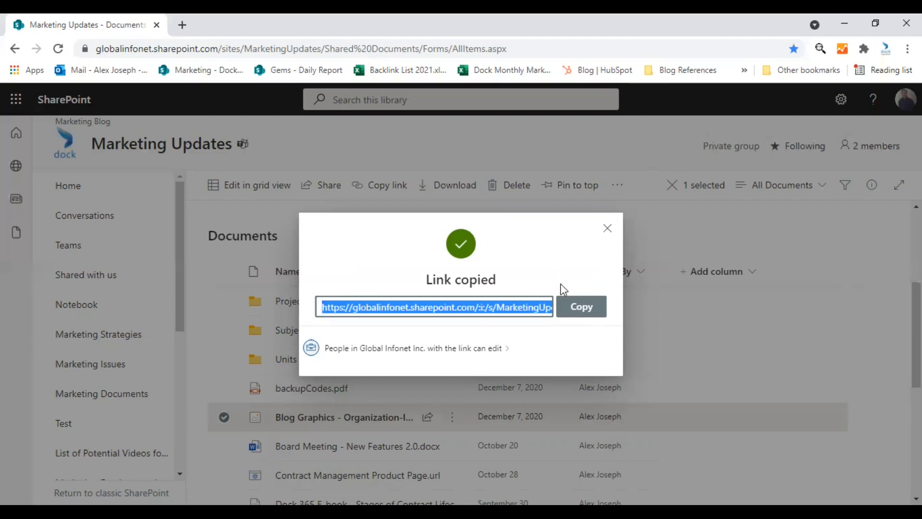
pyautogui.moveTo(485, 353)
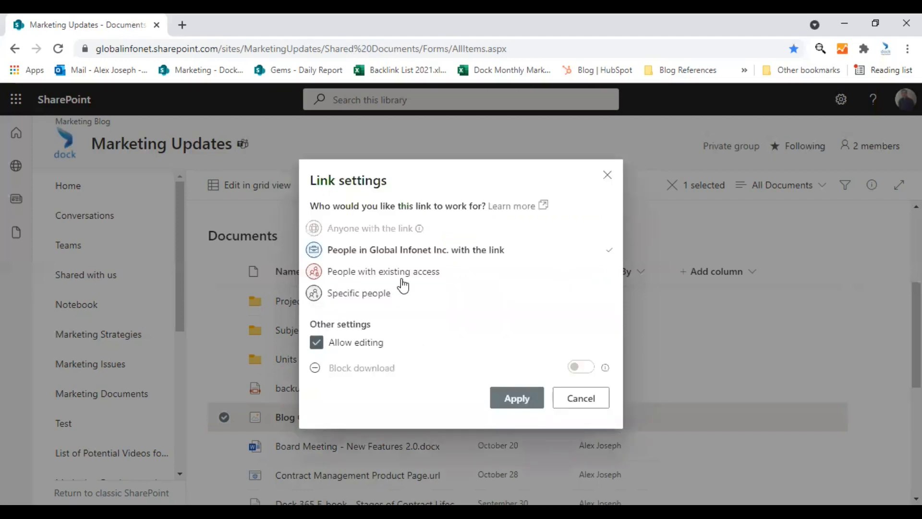
pyautogui.moveTo(398, 277)
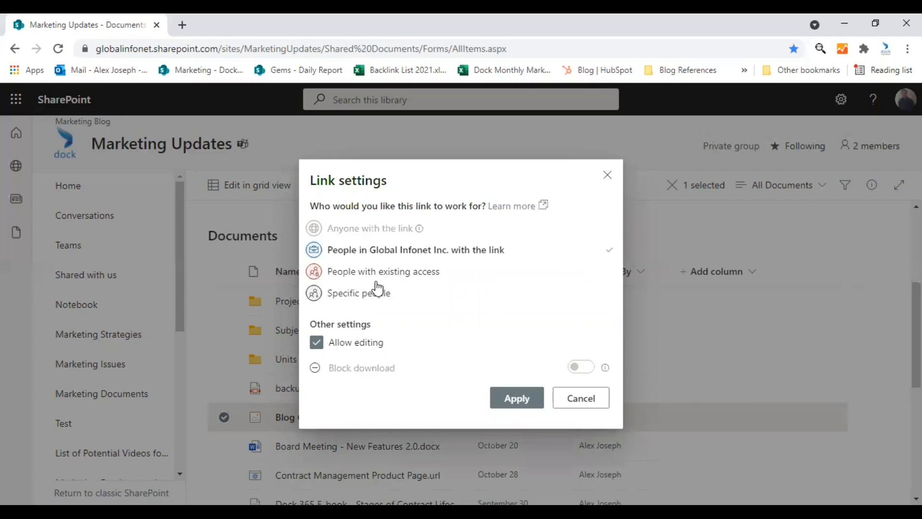
pyautogui.moveTo(383, 232)
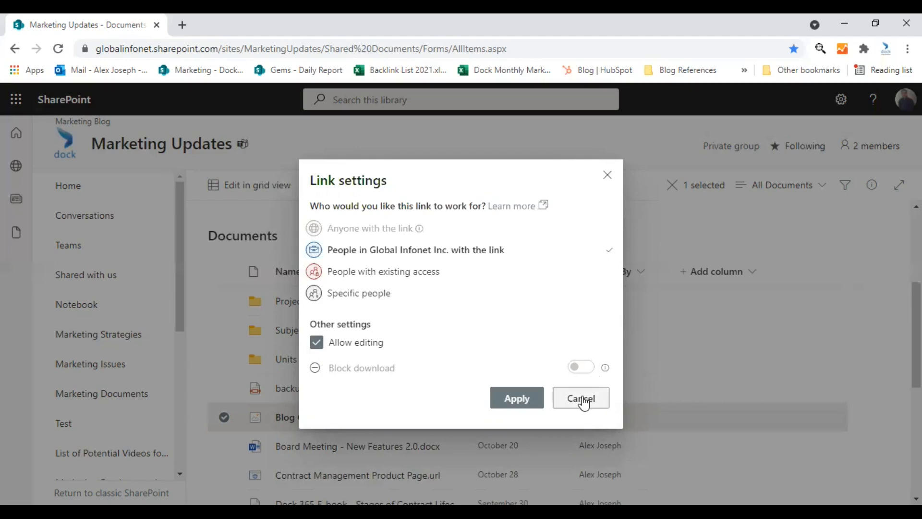
pyautogui.moveTo(360, 374)
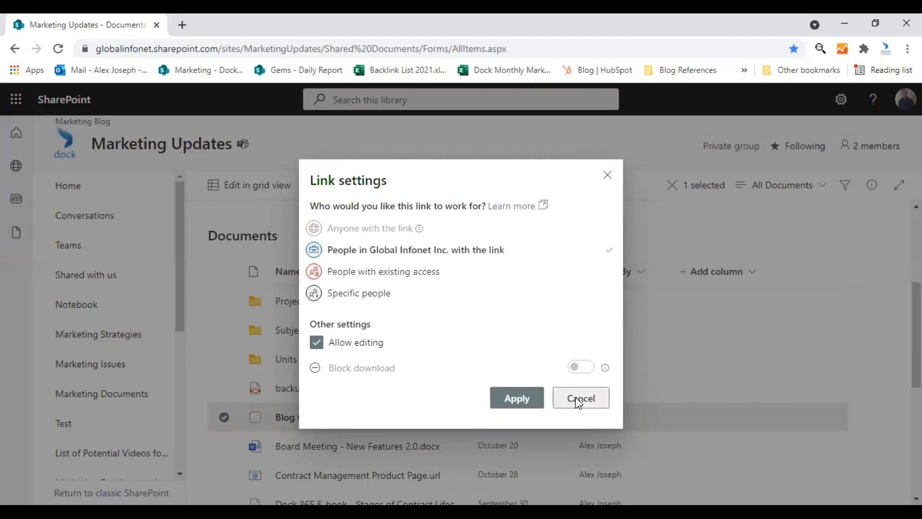
# Step: Cancel the link access settings unchanged and close the Link created dialog
pyautogui.click(517, 398)
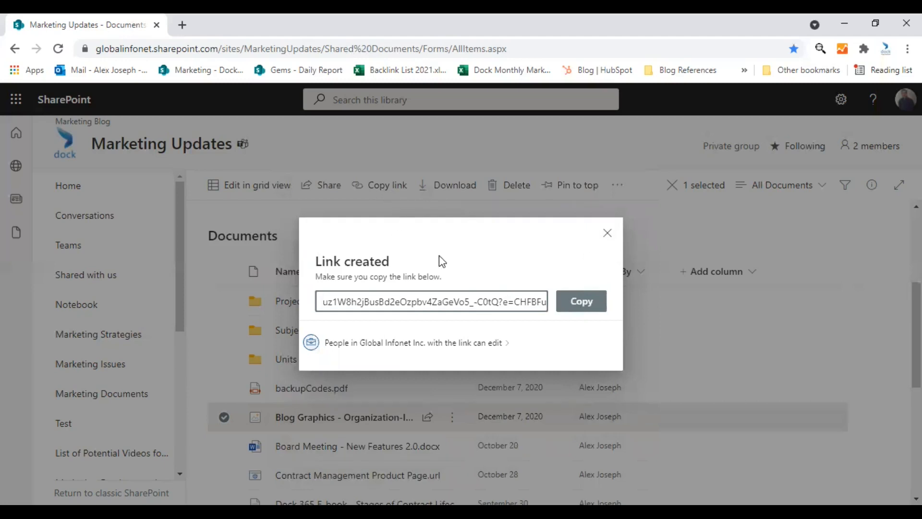
pyautogui.moveTo(613, 254)
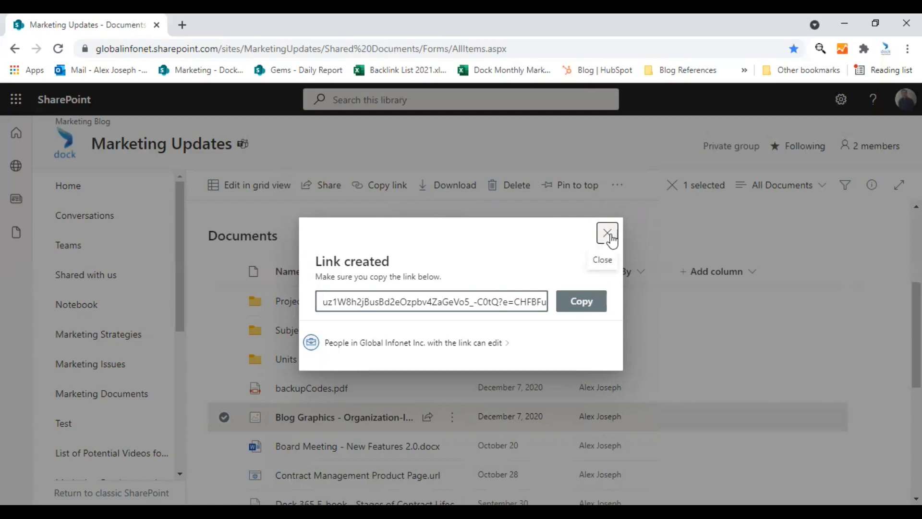
pyautogui.click(607, 233)
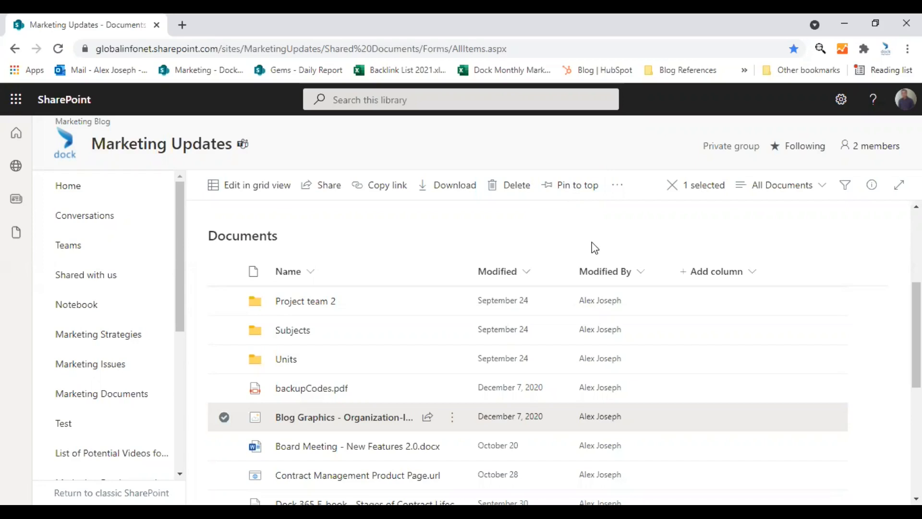
pyautogui.moveTo(595, 249)
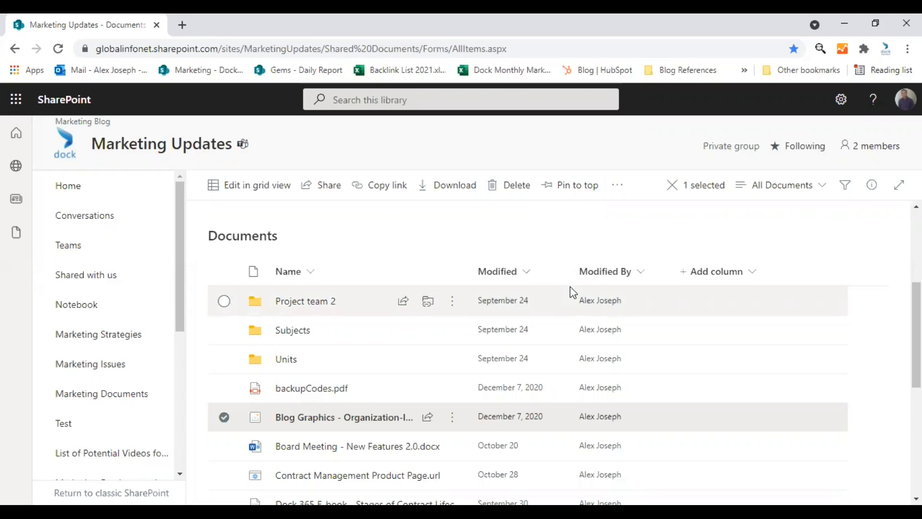
pyautogui.moveTo(300, 380)
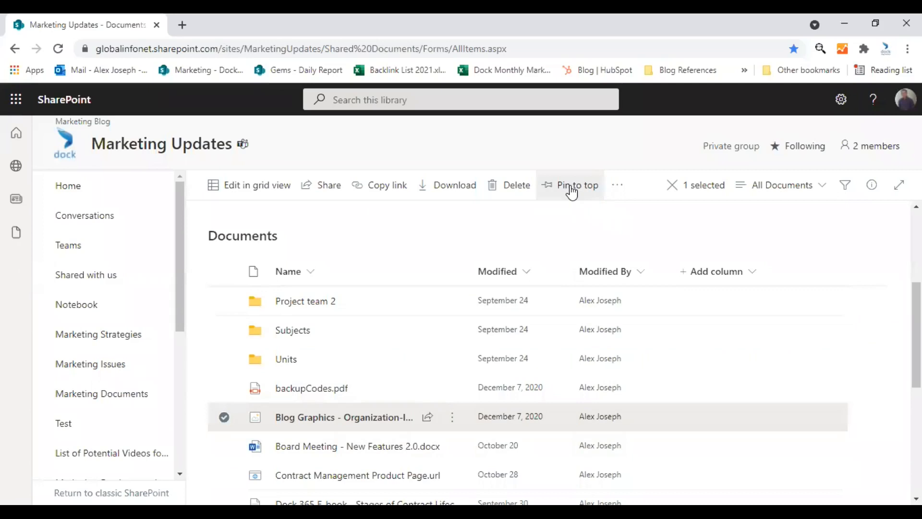
# Step: Pin the selected Blog Graphics file to the top of the library
pyautogui.click(577, 184)
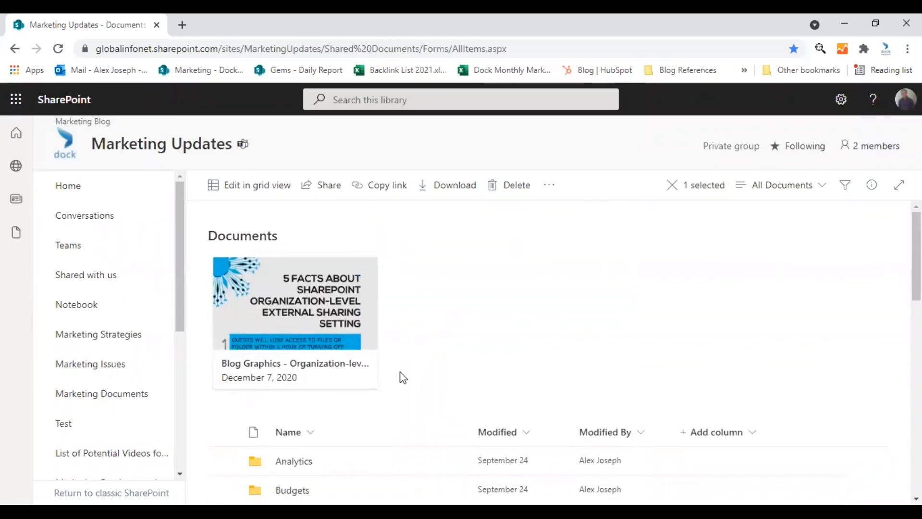
pyautogui.moveTo(399, 380)
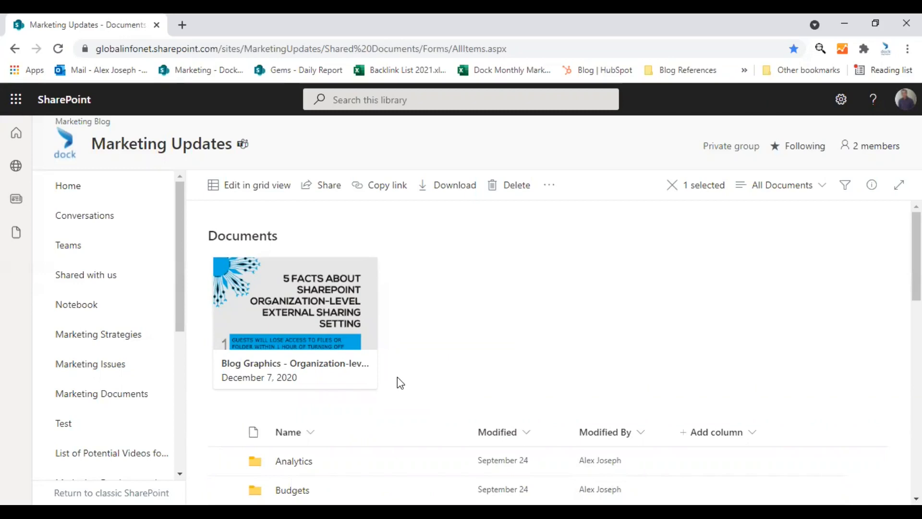
pyautogui.moveTo(359, 342)
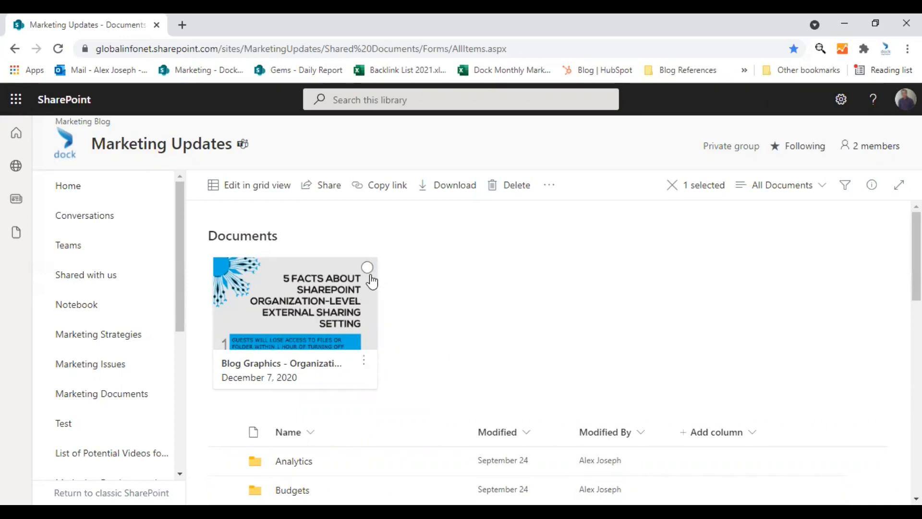
pyautogui.moveTo(370, 270)
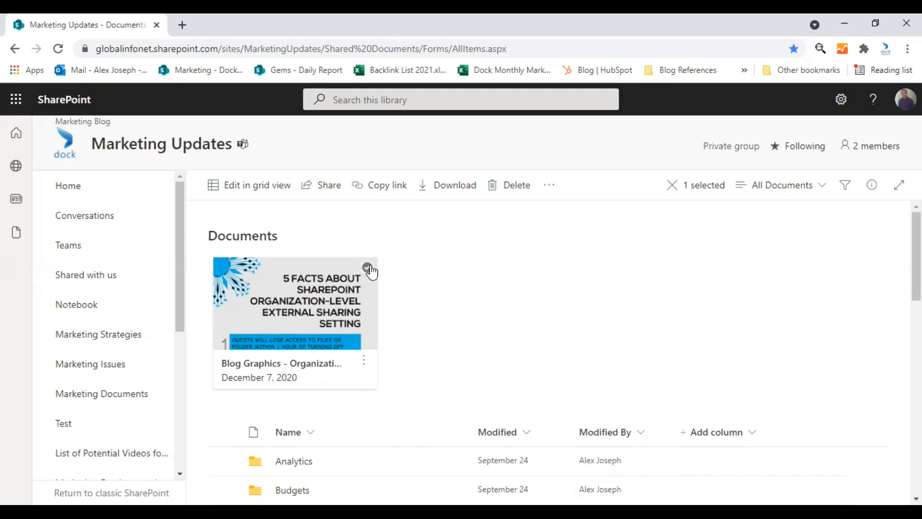
pyautogui.moveTo(353, 372)
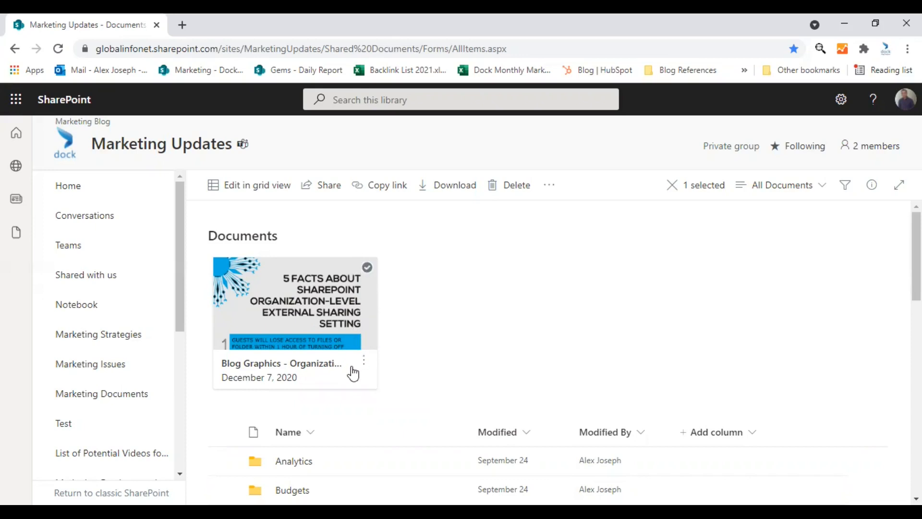
# Step: Unpin the Blog Graphics card from its Show actions menu
pyautogui.click(364, 360)
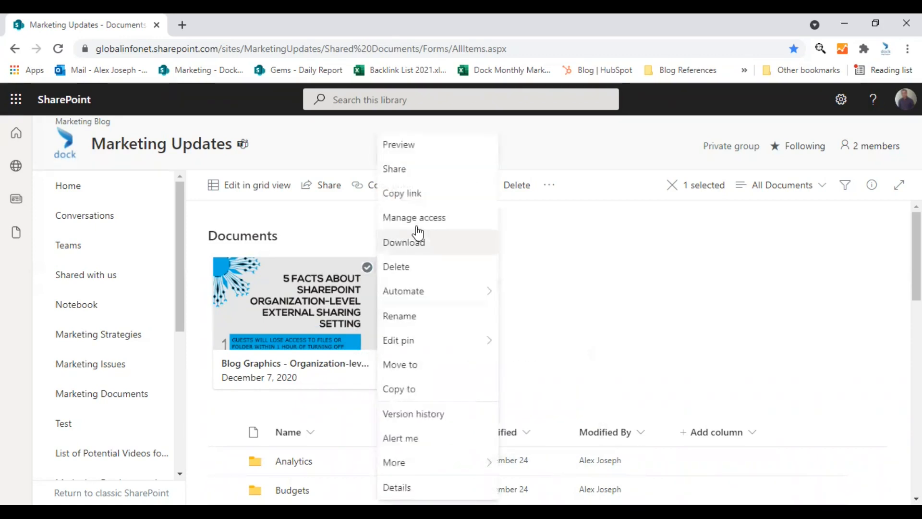
pyautogui.moveTo(412, 200)
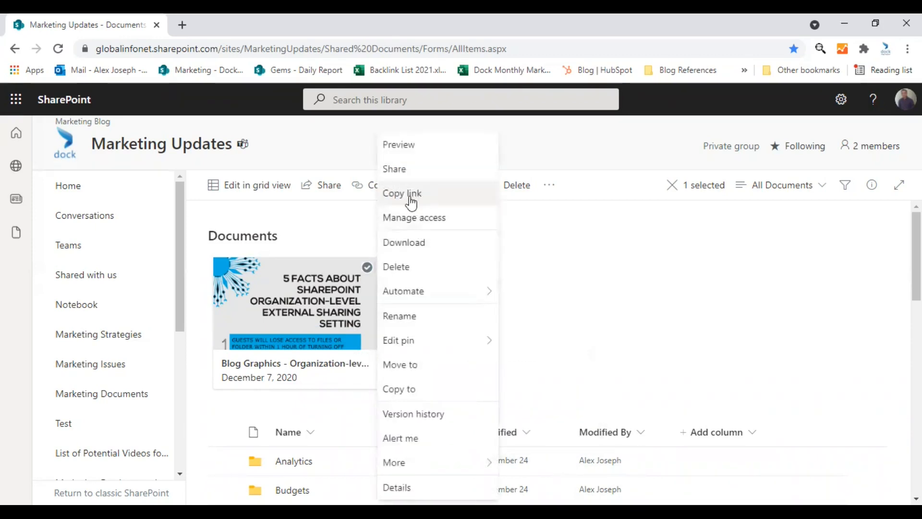
pyautogui.moveTo(398, 340)
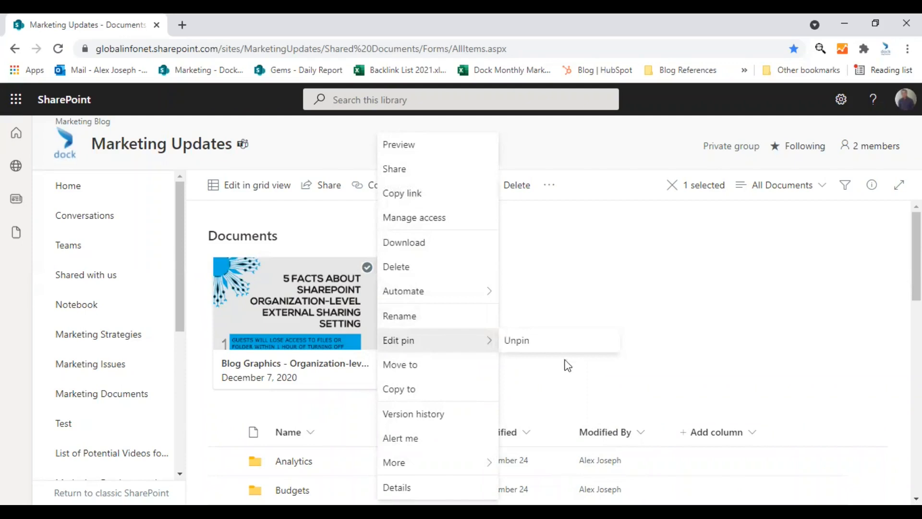
pyautogui.click(516, 340)
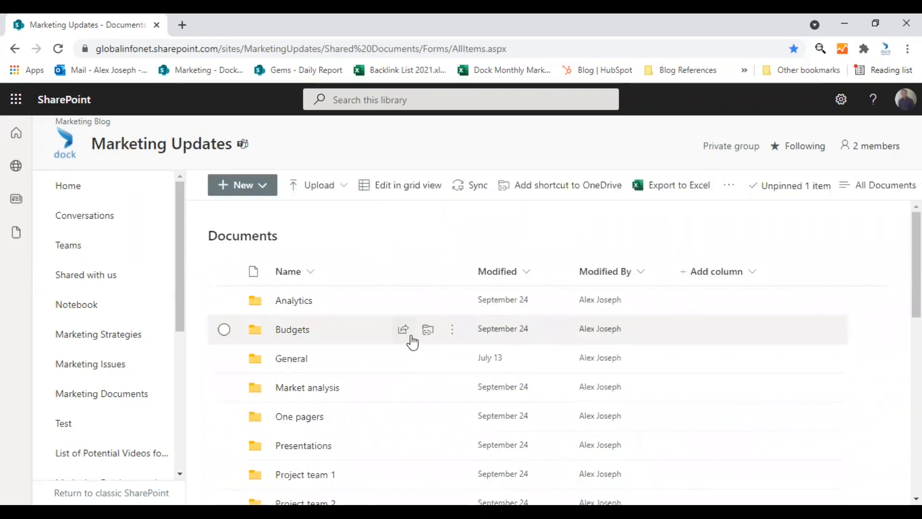
pyautogui.moveTo(403, 329)
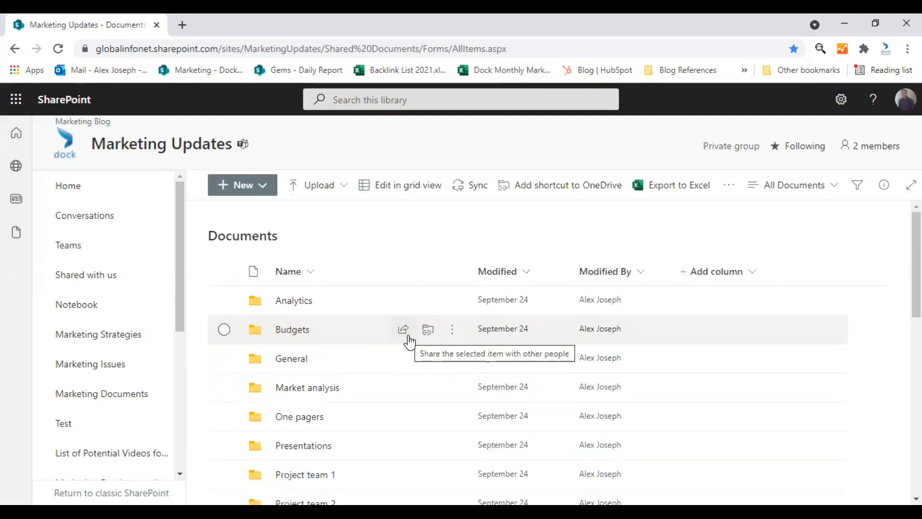
# Step: Return to the Marketing Updates home page with the October 2021 progress tracker banner
pyautogui.click(69, 186)
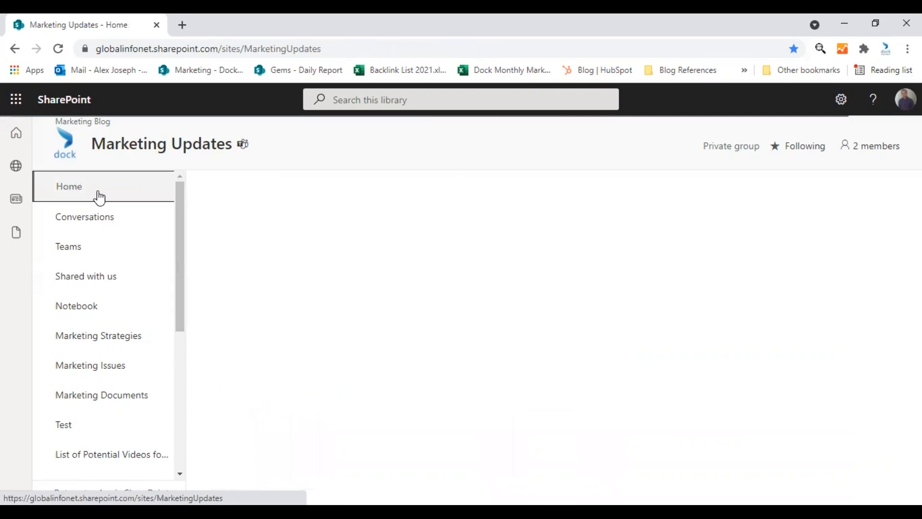
pyautogui.click(68, 186)
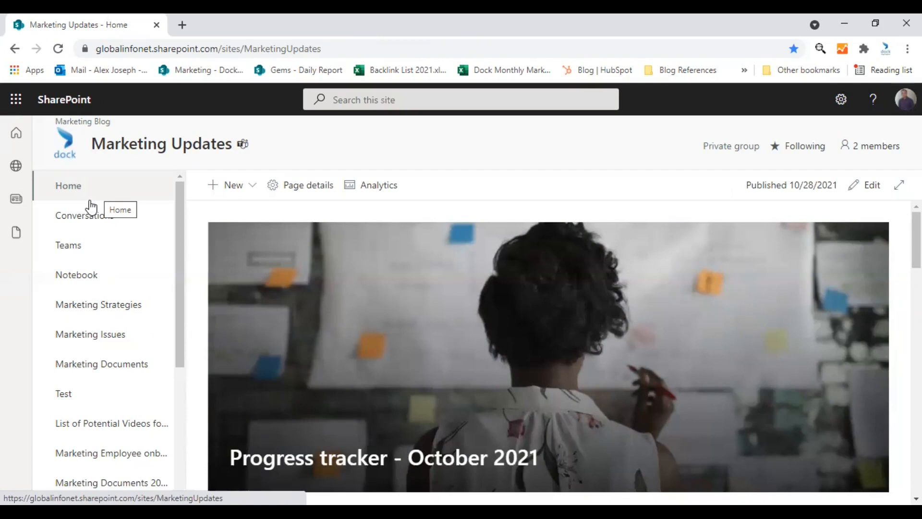
pyautogui.moveTo(82, 215)
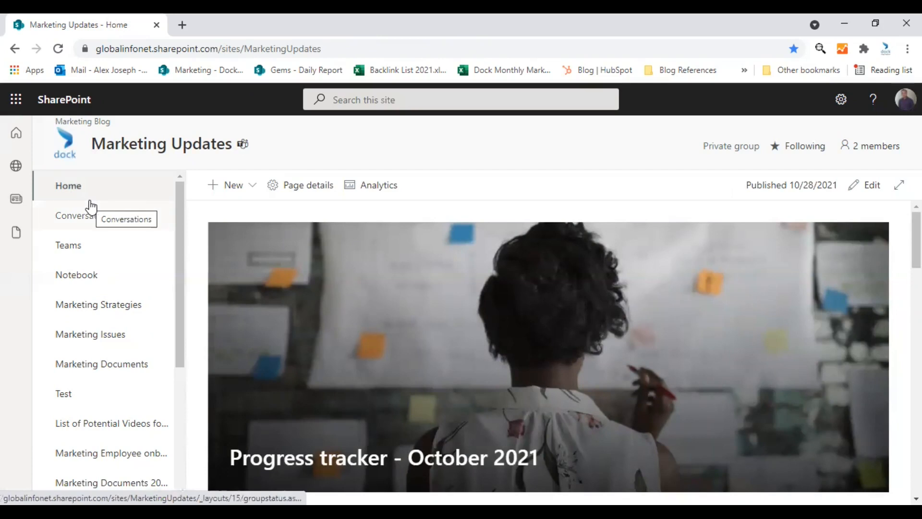